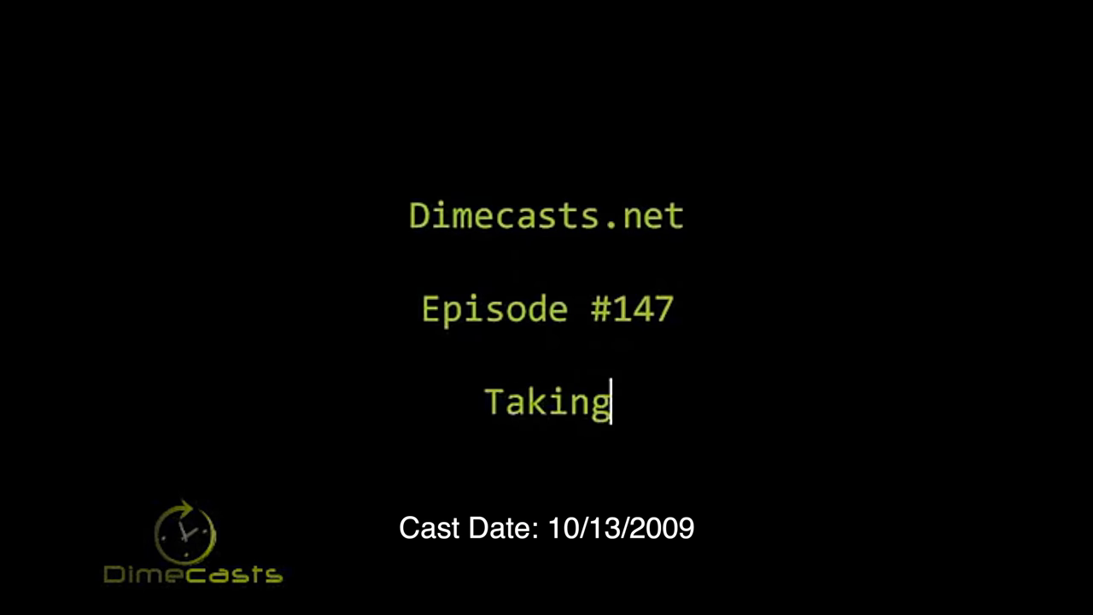
# Caption the demo 'abstract away your dependencies', then review SomeServiceDependancy.cs and SomeReallyImportantBusinessLogic.
pyautogui.write('a look at how to abstr')
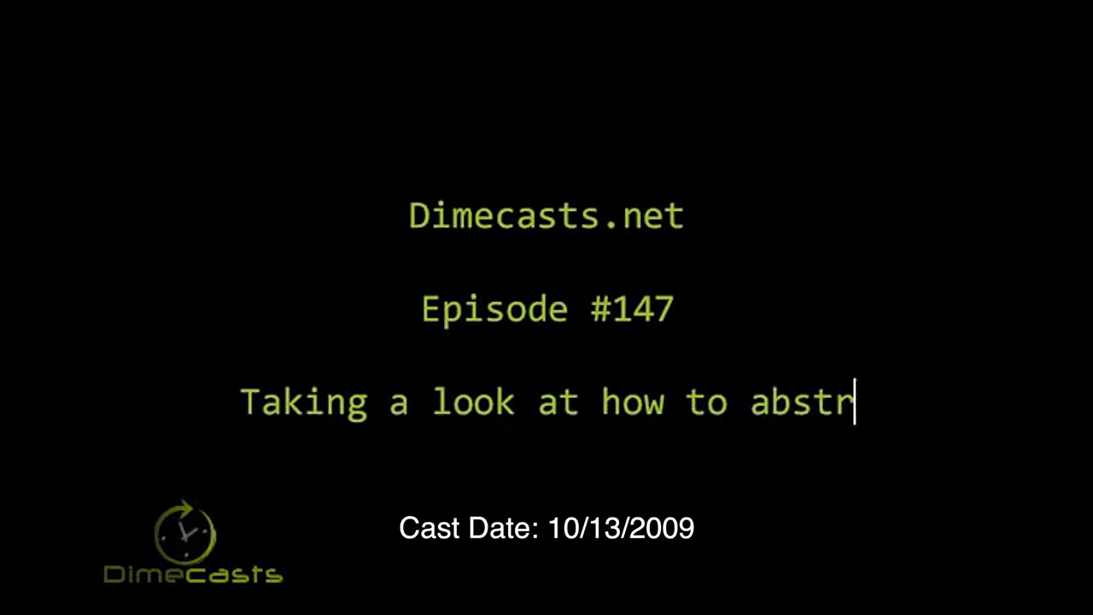
pyautogui.write('act away your depende')
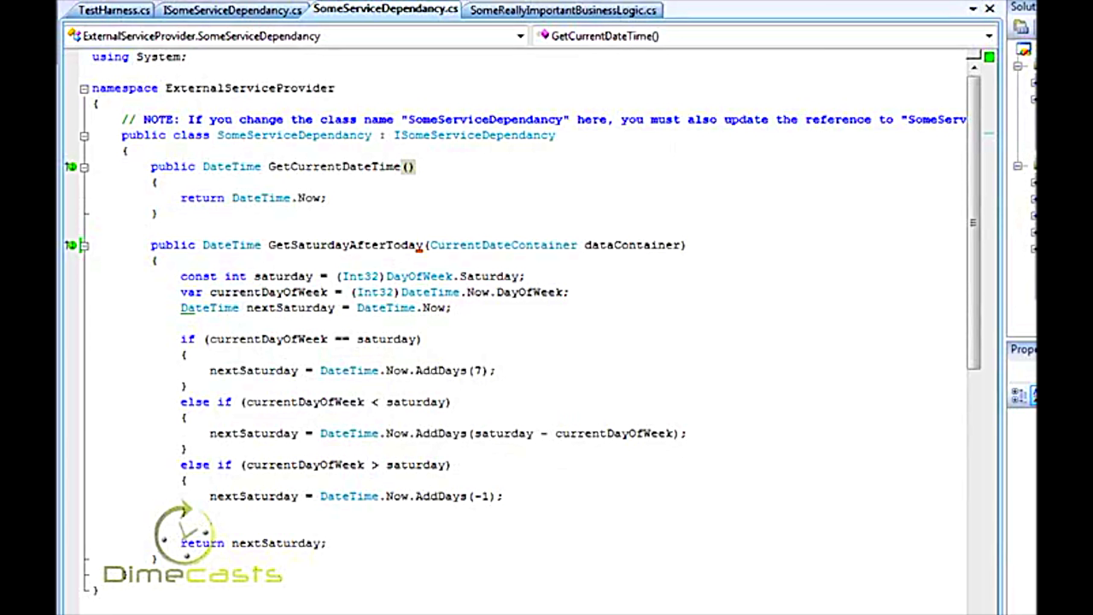
pyautogui.click(417, 167)
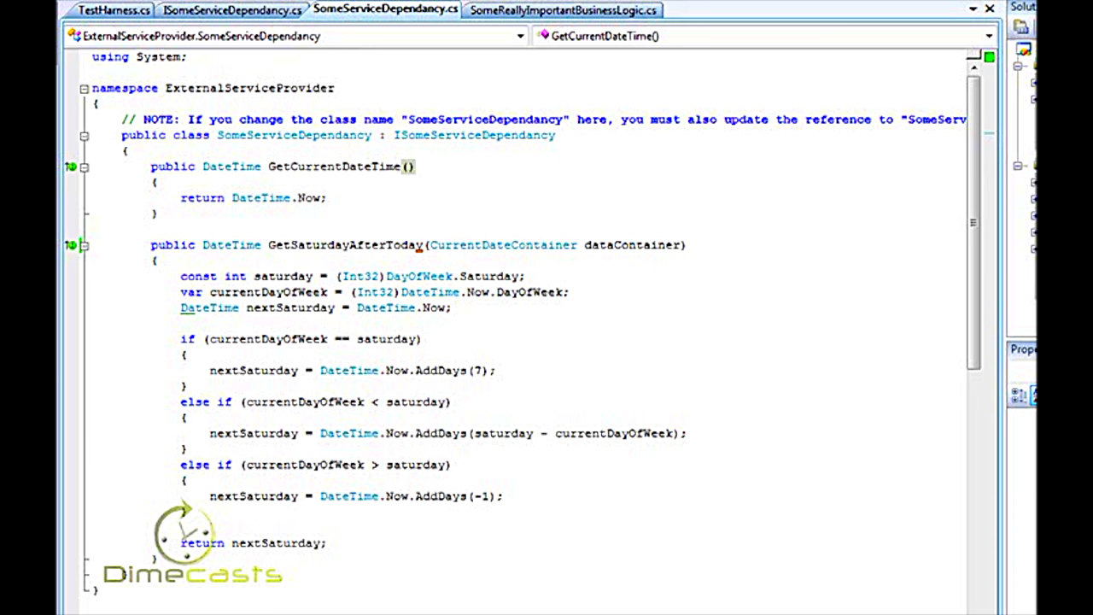
pyautogui.click(416, 167)
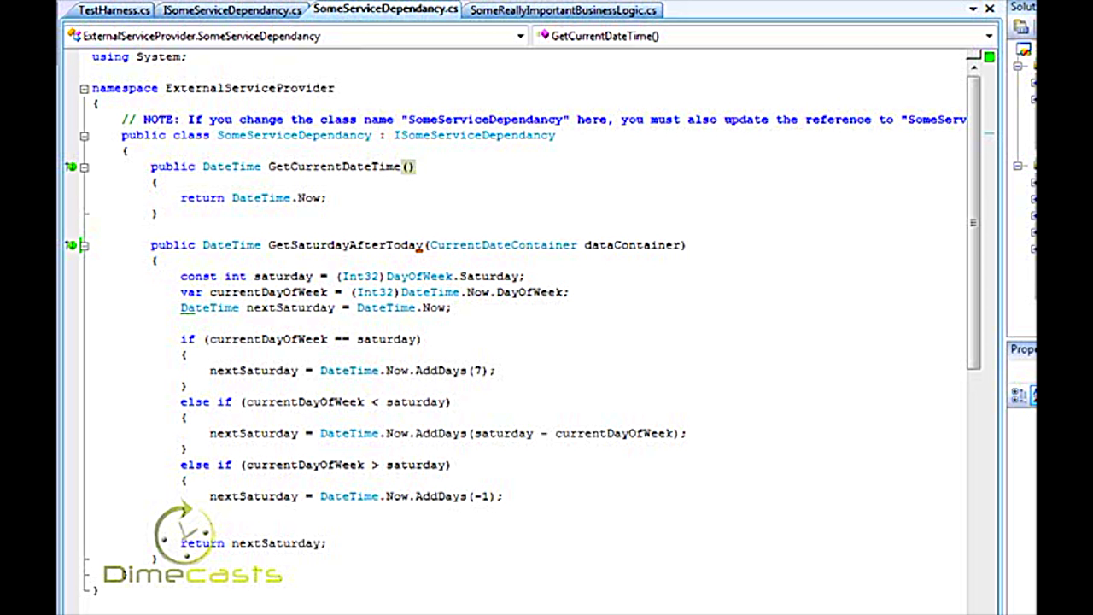
pyautogui.click(413, 168)
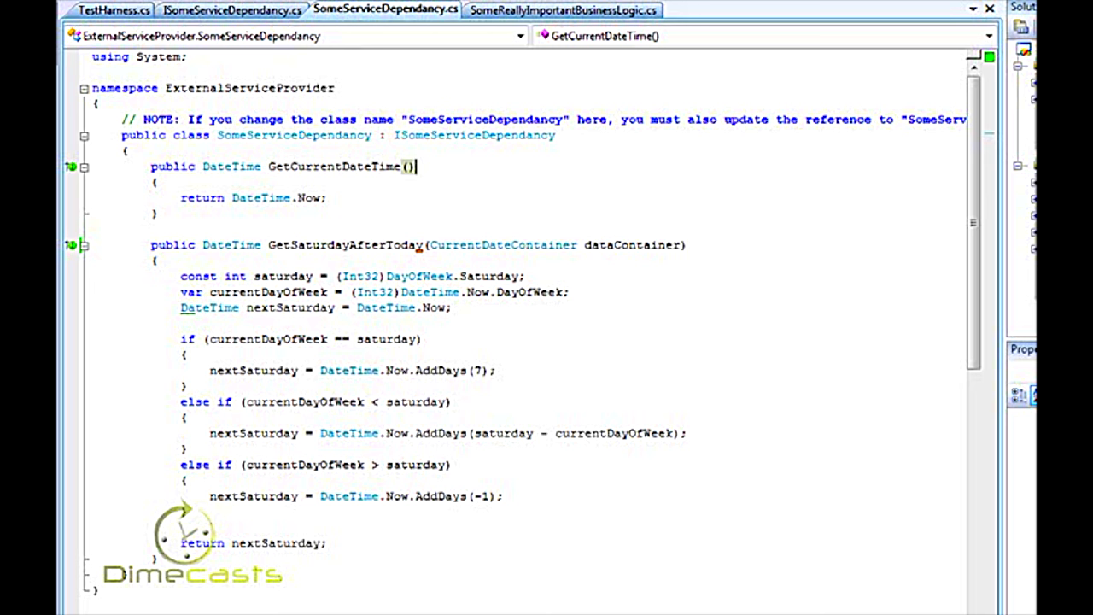
pyautogui.click(563, 11)
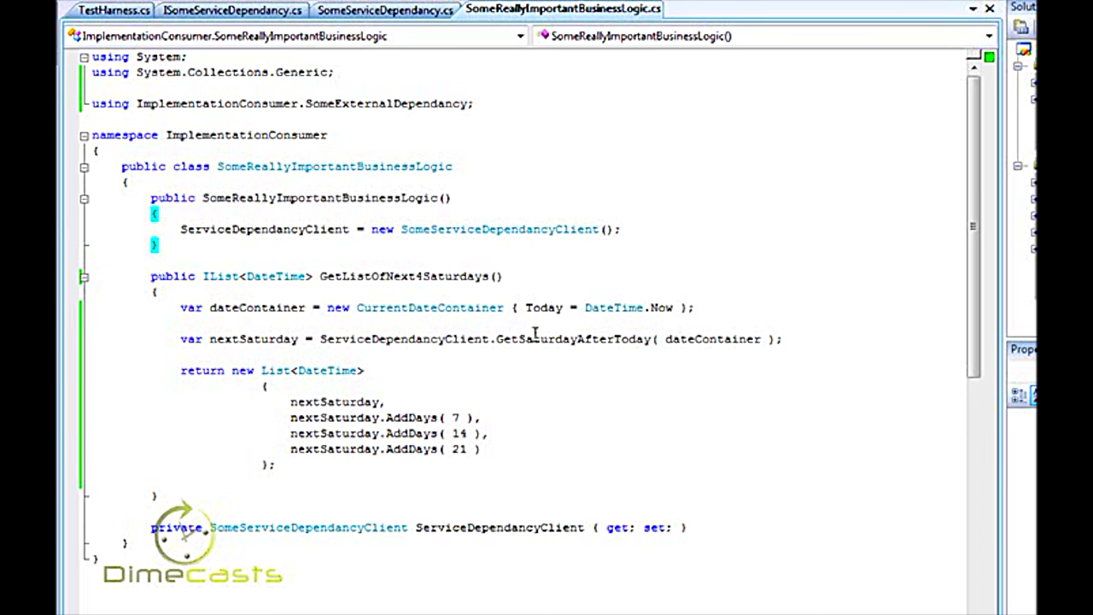
pyautogui.moveTo(563, 338)
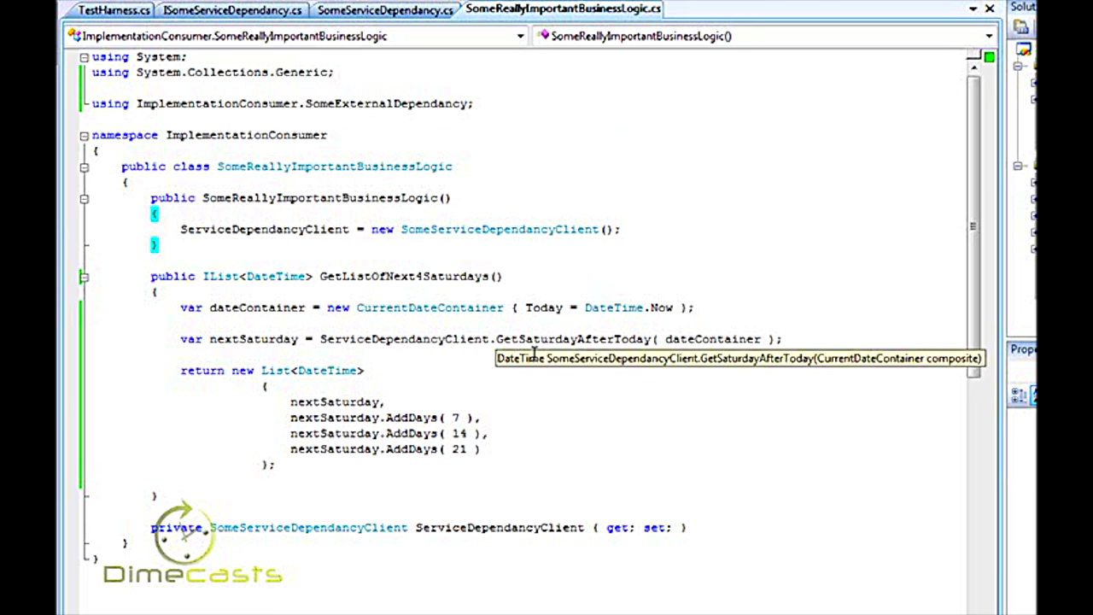
pyautogui.moveTo(390, 338)
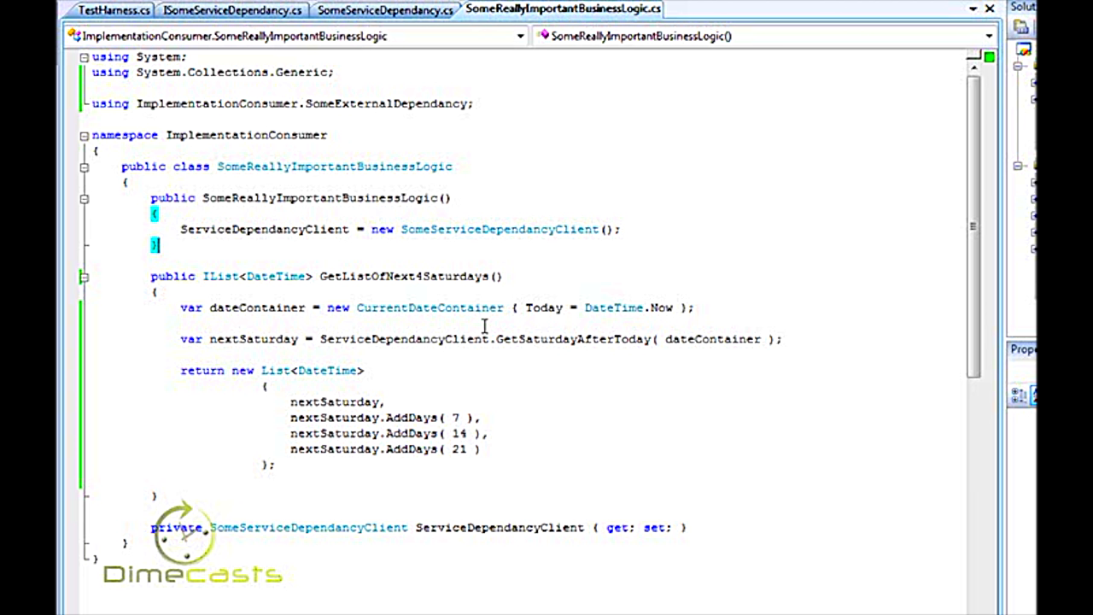
# In TestHarness.cs, expand the test snippet into a TestWhenHittingTheserviceDirectly method.
pyautogui.click(113, 11)
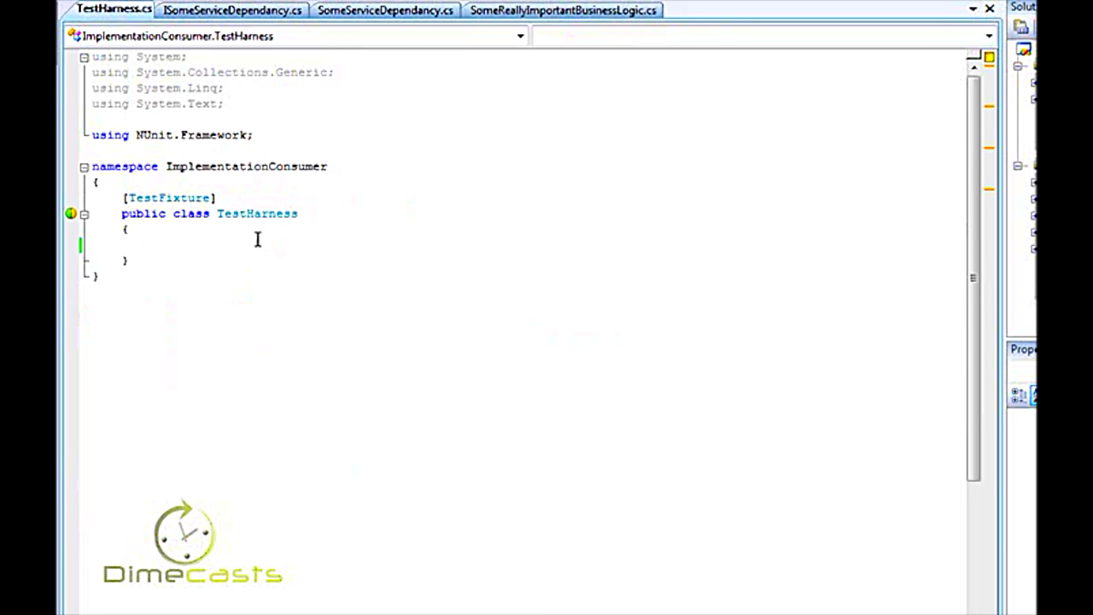
pyautogui.write('t.s')
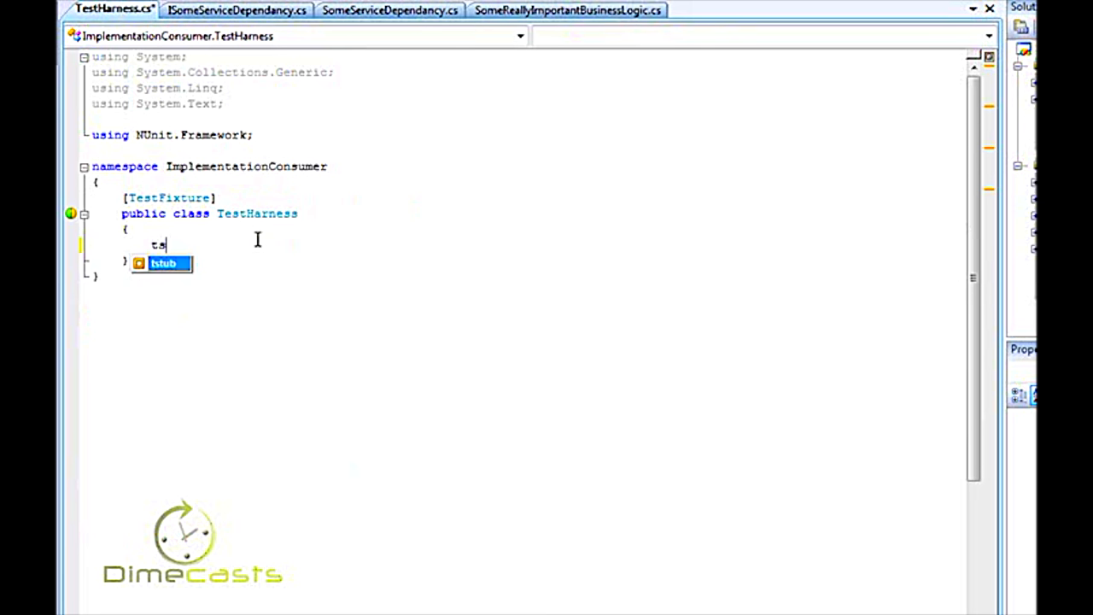
pyautogui.press('Tab')
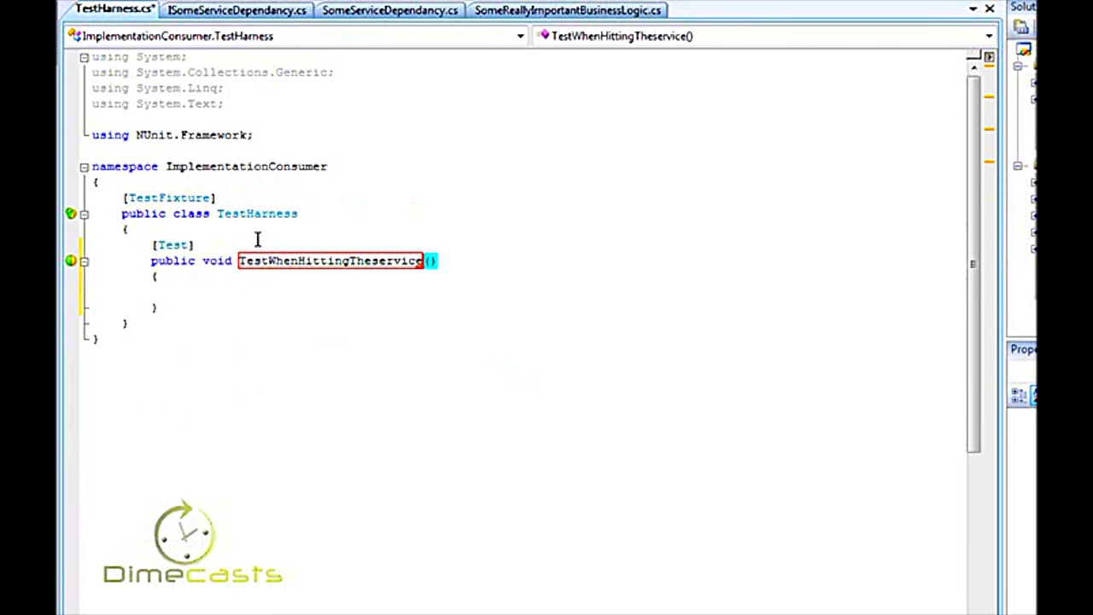
pyautogui.write('Directly')
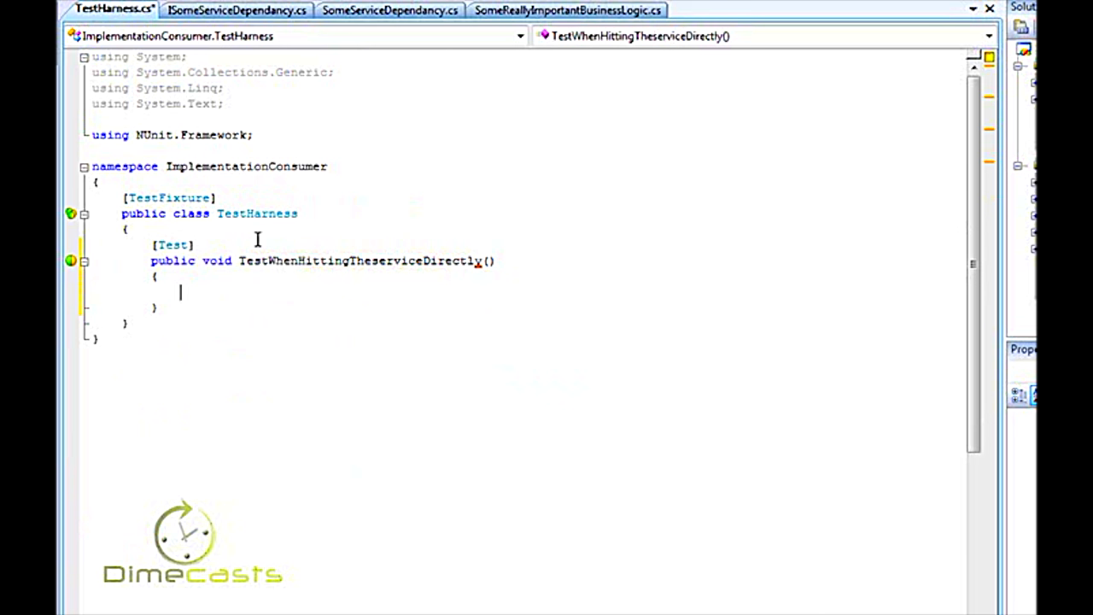
# Create a SomeReallyImportantBusinessLogic and store GetListOfNext4Saturdays in a variable.
pyautogui.write('new')
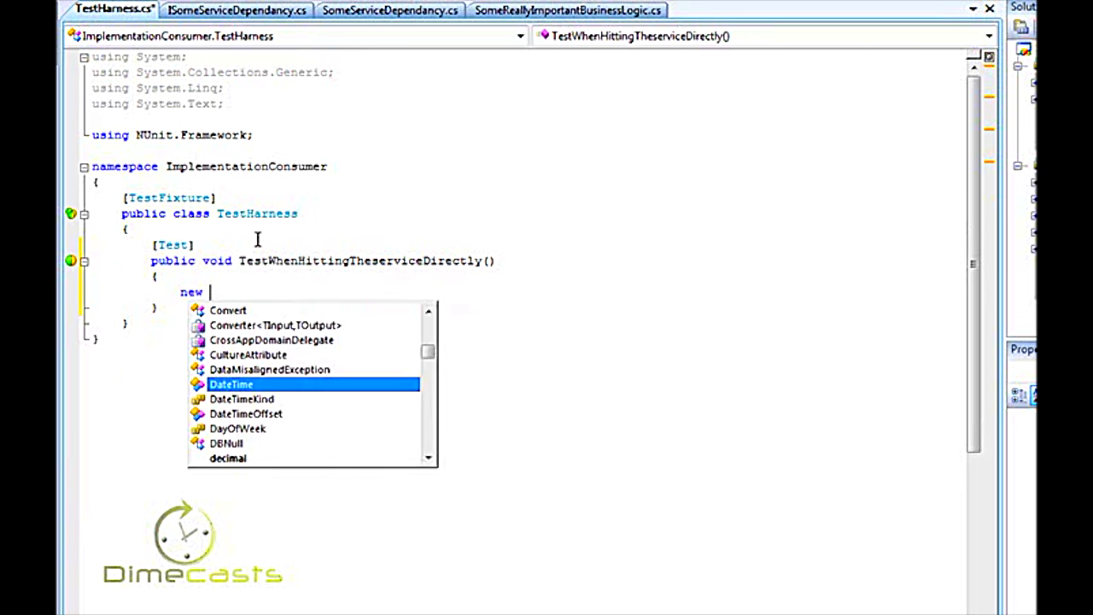
pyautogui.moveTo(230, 382)
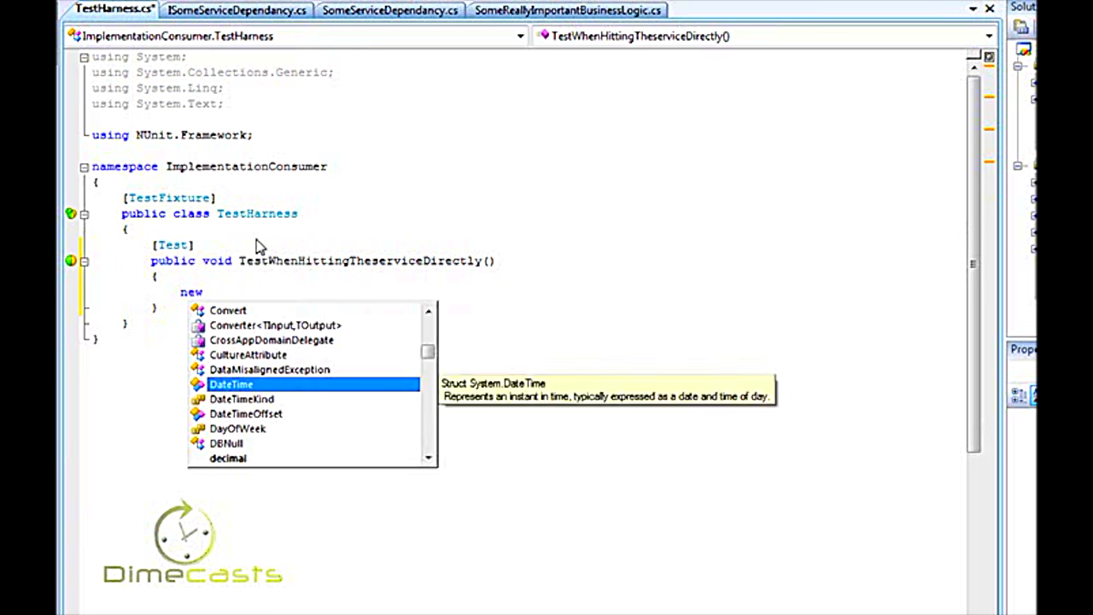
pyautogui.write('SomeReallyImportantBusinessLogic();')
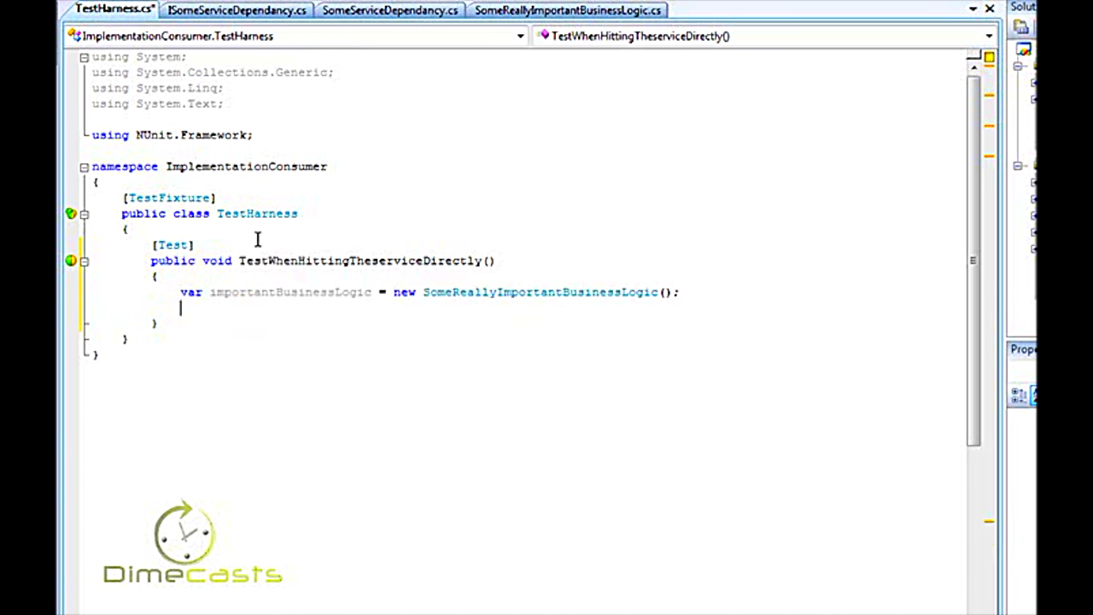
pyautogui.write('importantBusinessLogic.GetListOfNext4Saturdays();')
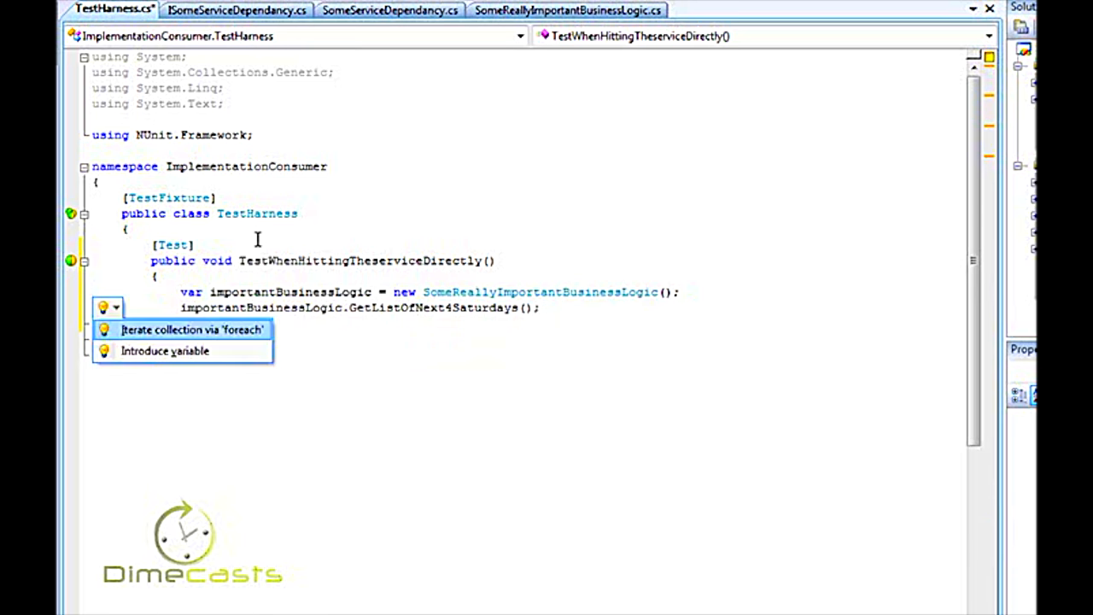
pyautogui.click(164, 350)
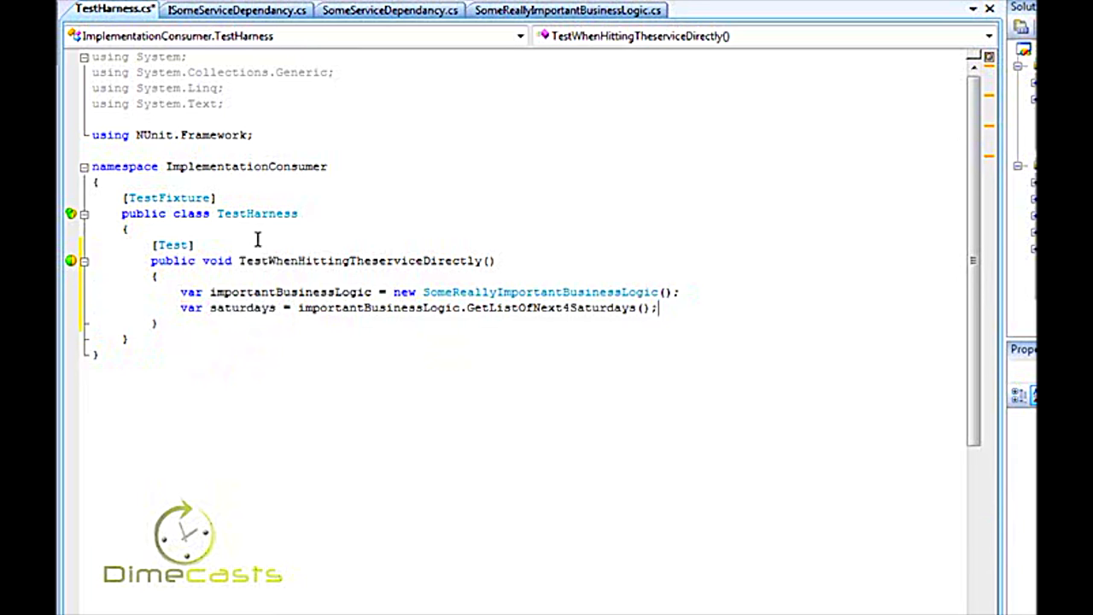
# Add the trailing comment '//....... what do i assert???'.
pyautogui.write('/')
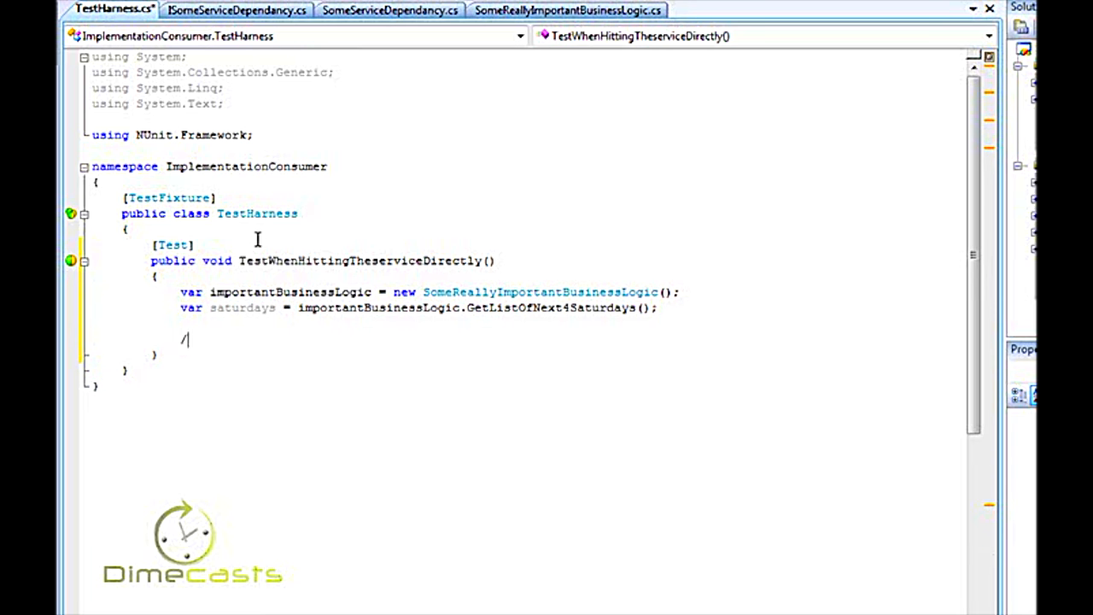
pyautogui.write('/.')
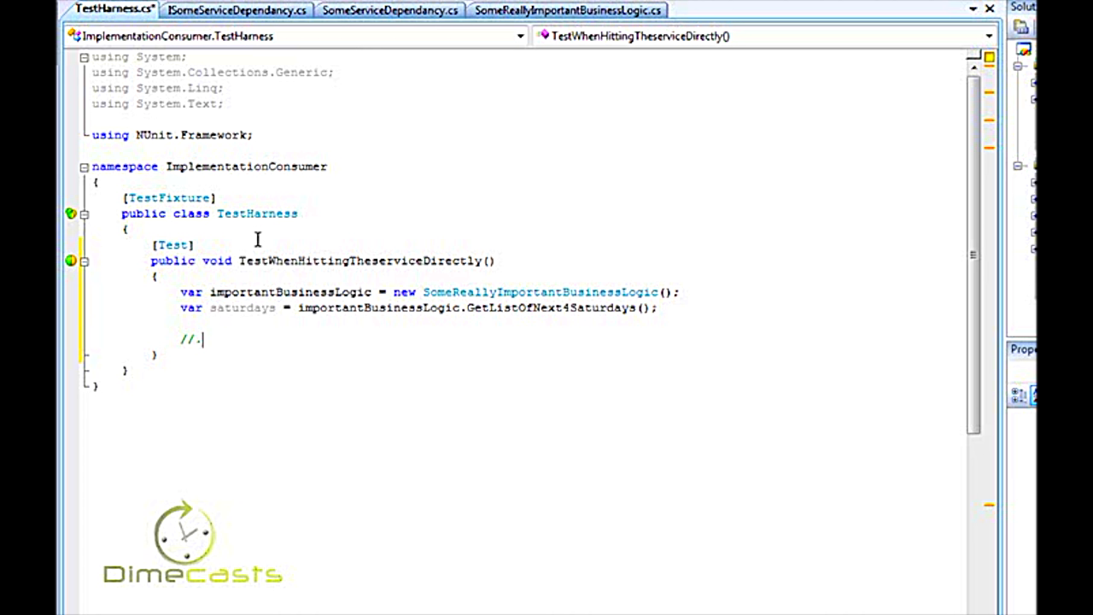
pyautogui.write('...... what do i assert?')
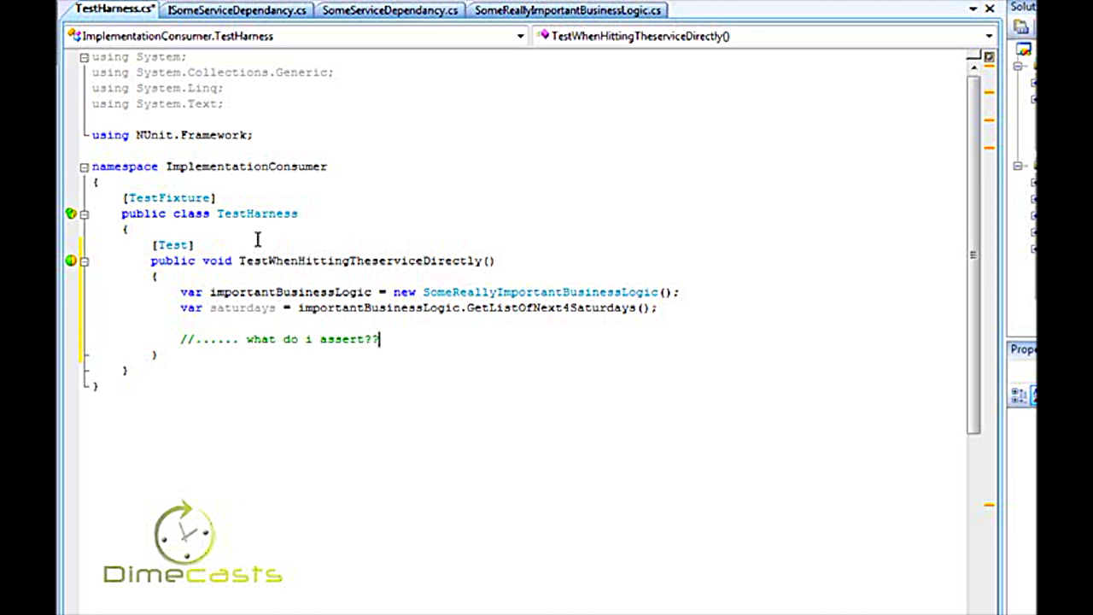
pyautogui.write('?')
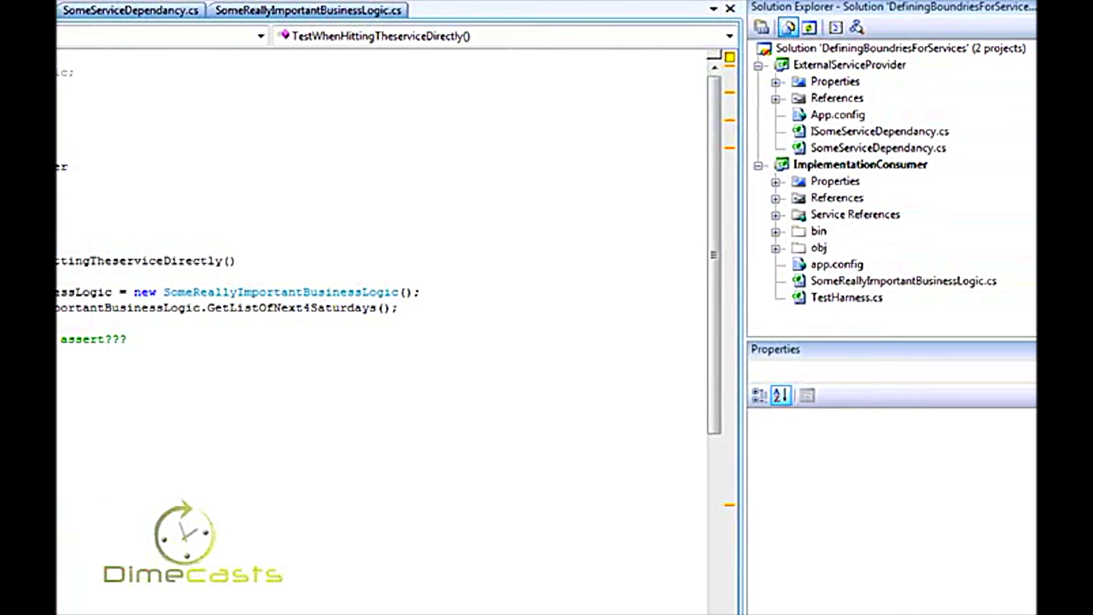
# Add a new class file named SomeServiceAdapter to the ImplementationConsumer project.
pyautogui.rightClick(861, 164)
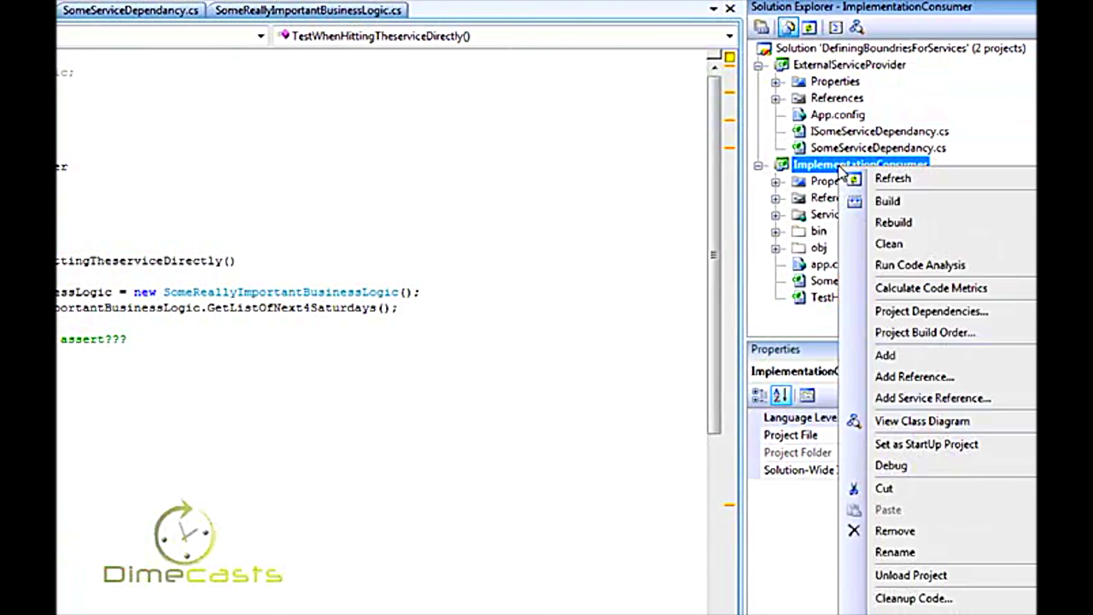
pyautogui.moveTo(884, 354)
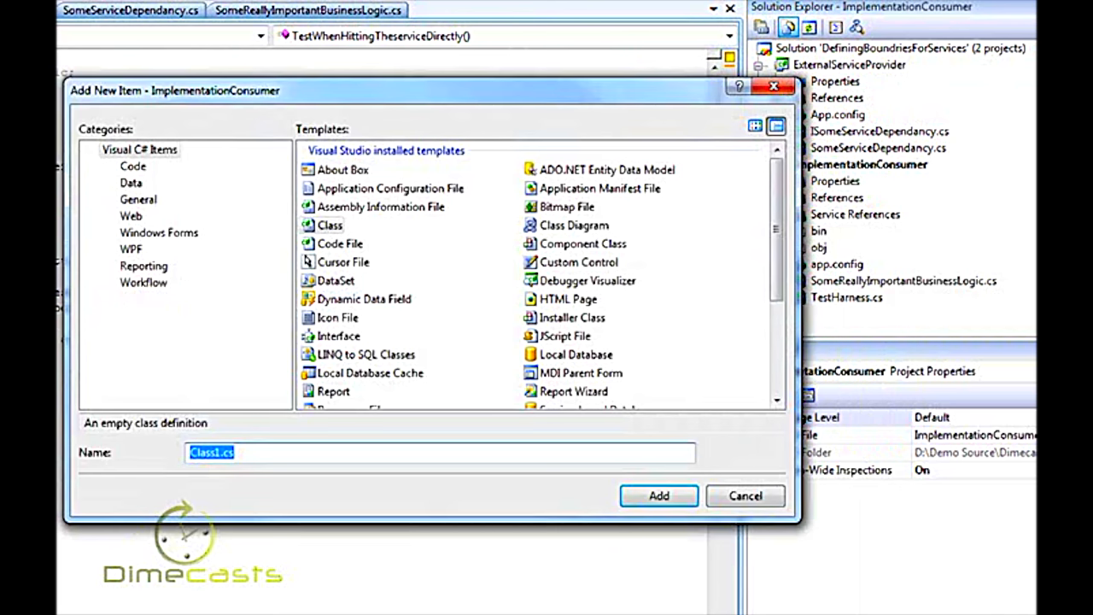
pyautogui.write('S')
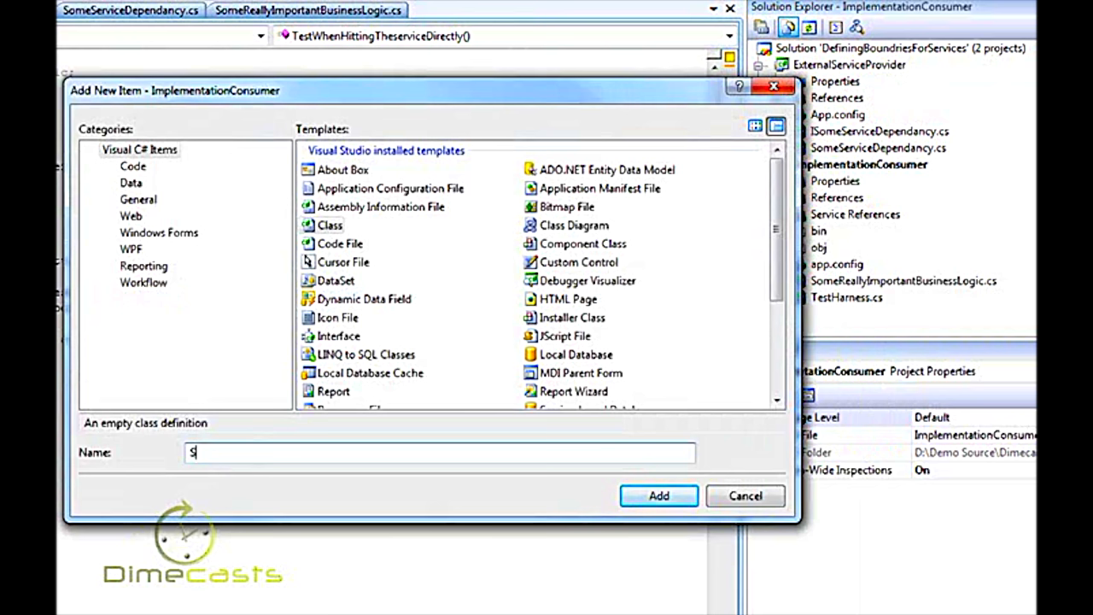
pyautogui.write('omeerviceAdaa')
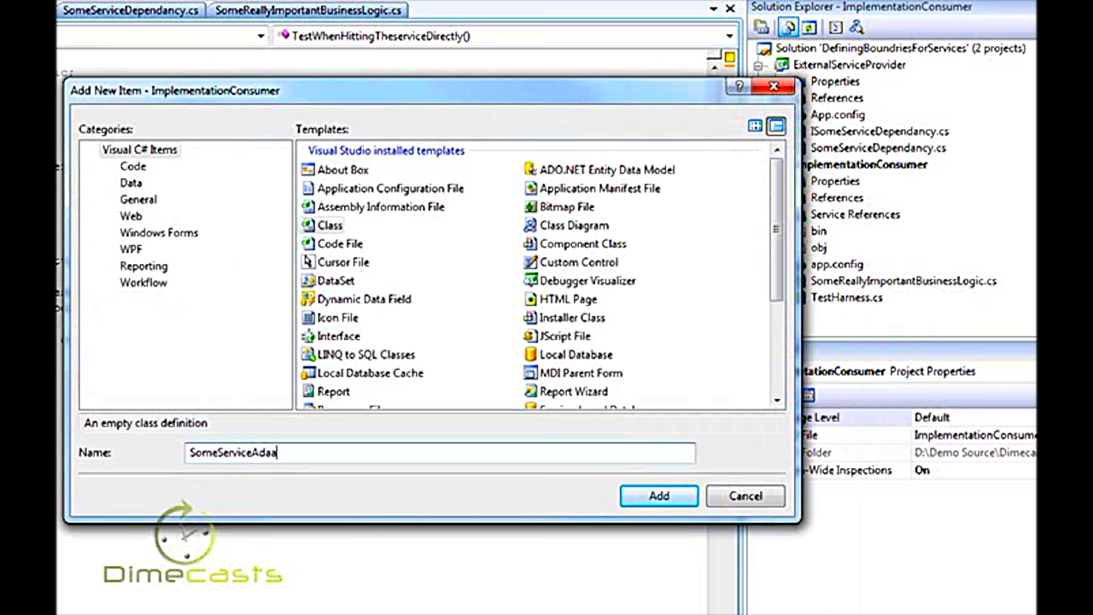
pyautogui.click(657, 495)
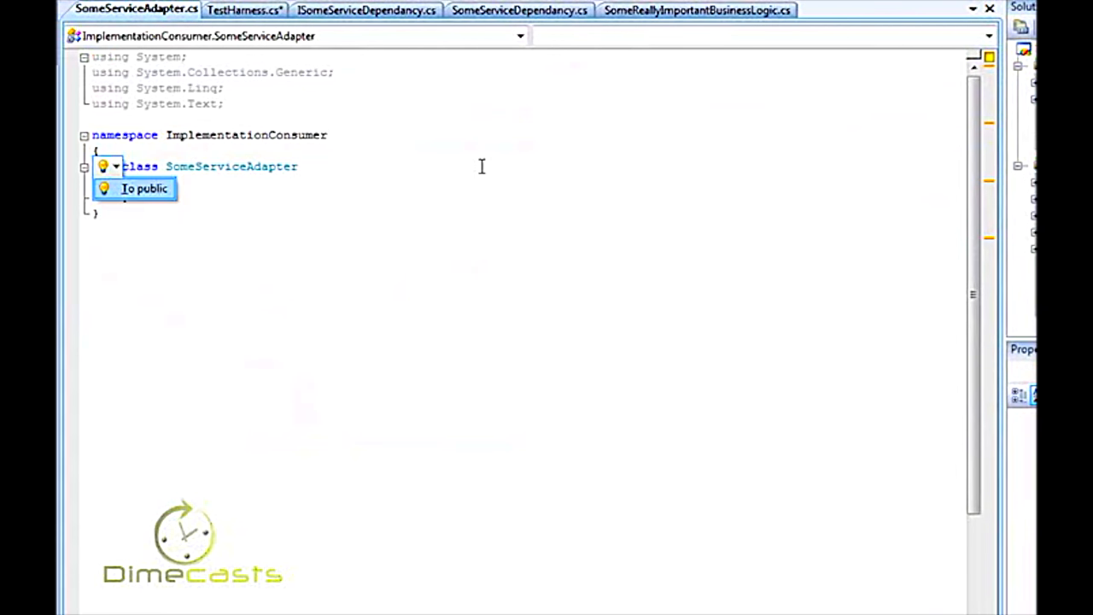
# Make SomeServiceAdapter public with a service client field and a forwarding GetSaturdayAfterToday method.
pyautogui.click(143, 188)
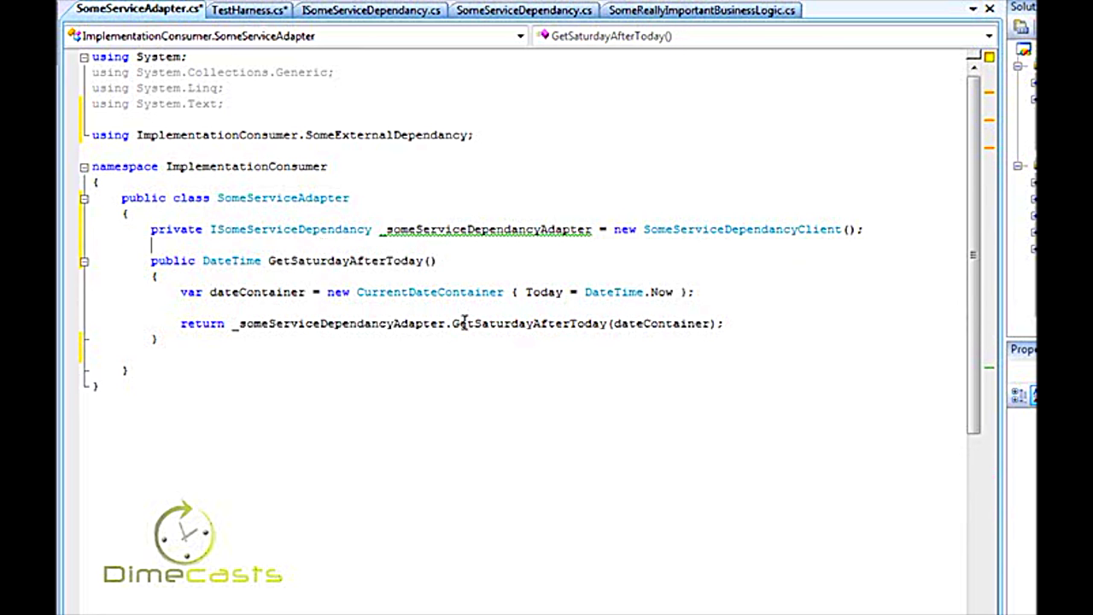
pyautogui.doubleClick(527, 323)
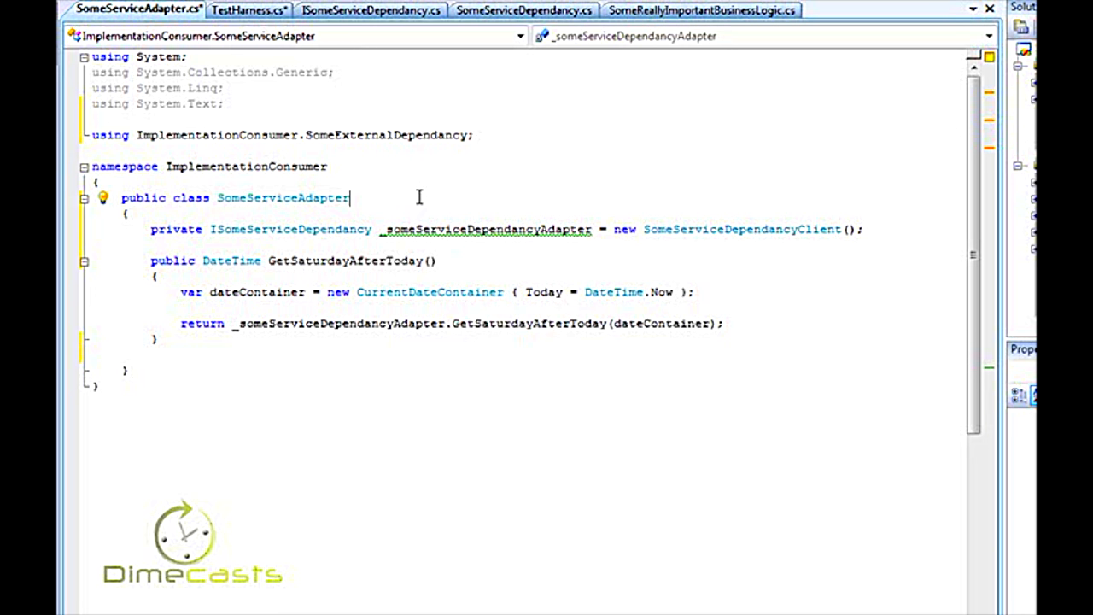
pyautogui.click(116, 198)
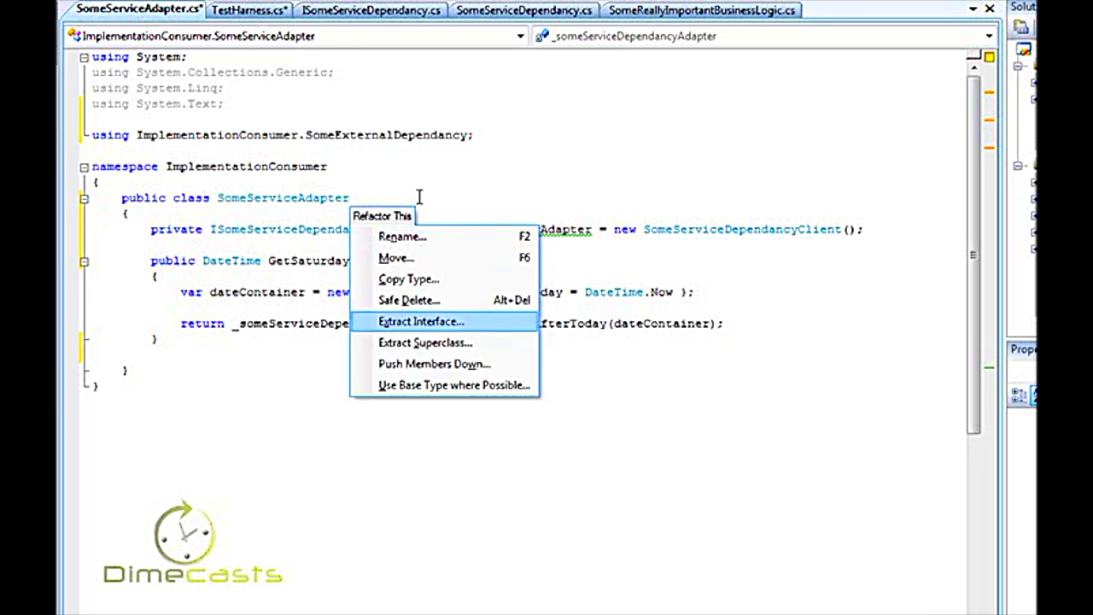
# Extract an ISomeServiceAdapter interface declaring GetSaturdayAfterToday from SomeServiceAdapter.
pyautogui.click(420, 321)
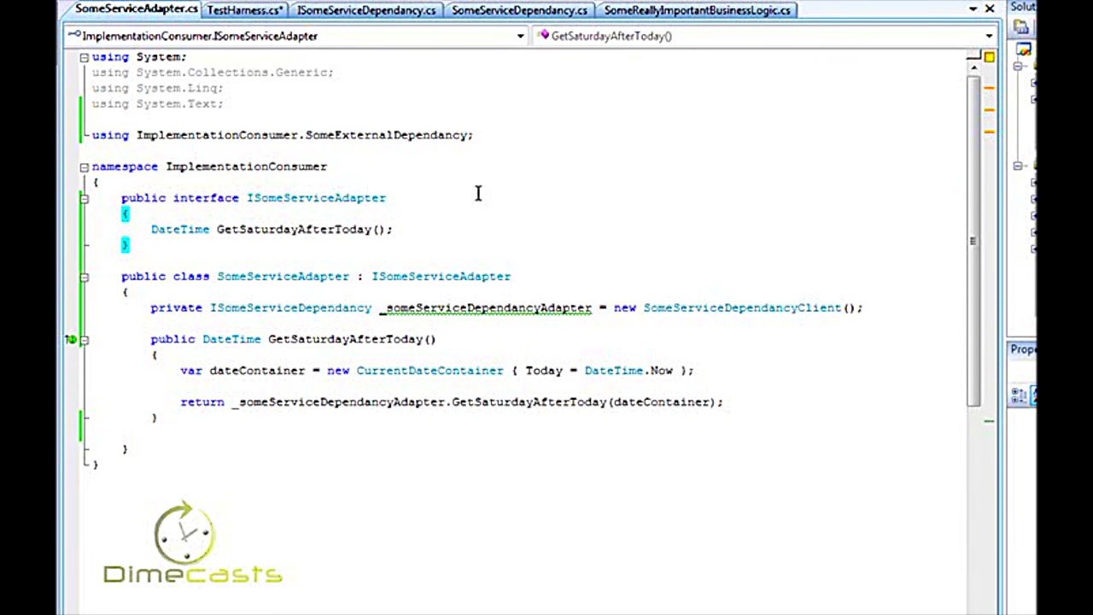
pyautogui.moveTo(471, 459)
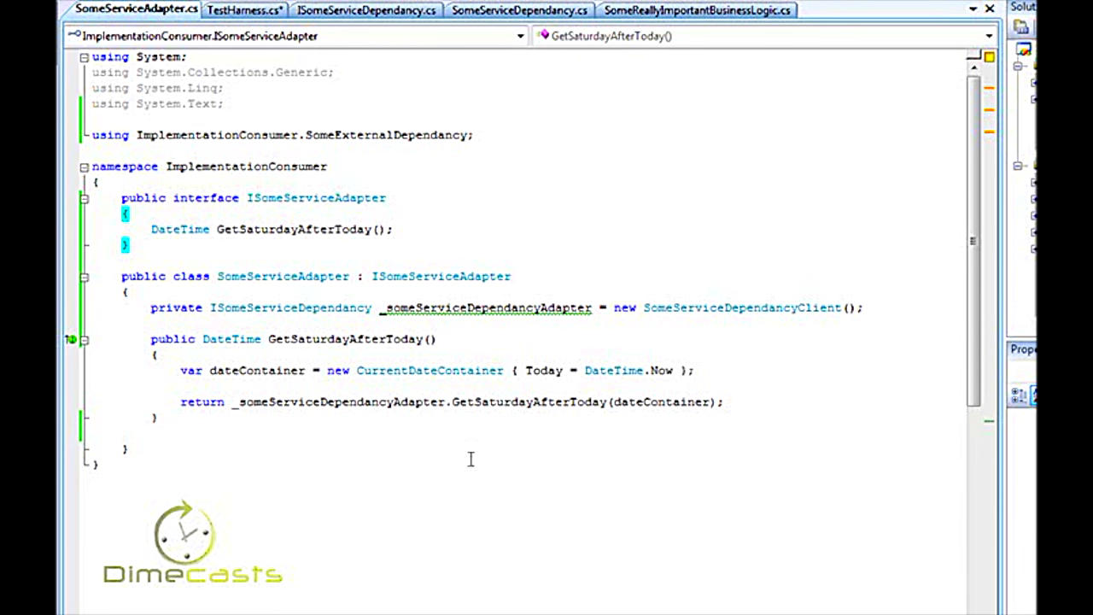
pyautogui.doubleClick(528, 403)
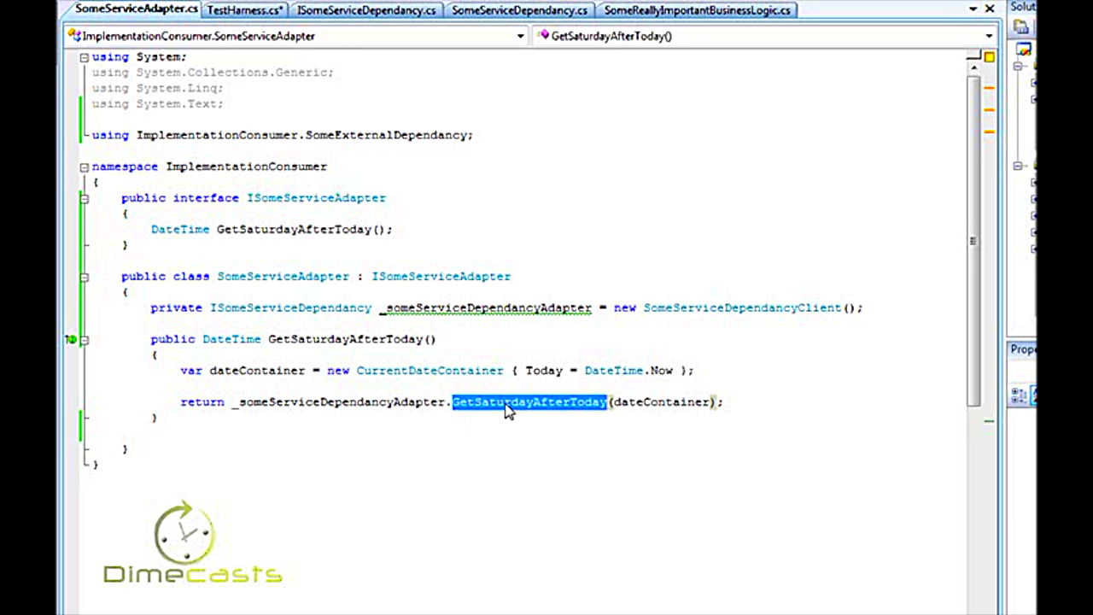
pyautogui.moveTo(478, 417)
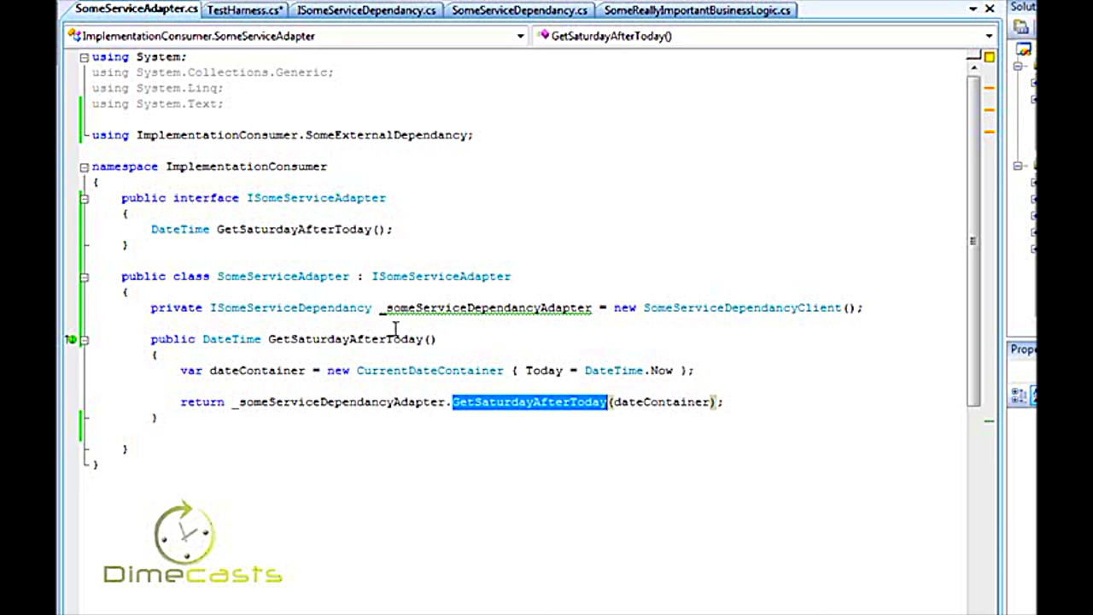
# Give SomeReallyImportantBusinessLogic an ISomeServiceAdapter property and a generated constructor taking it.
pyautogui.click(697, 10)
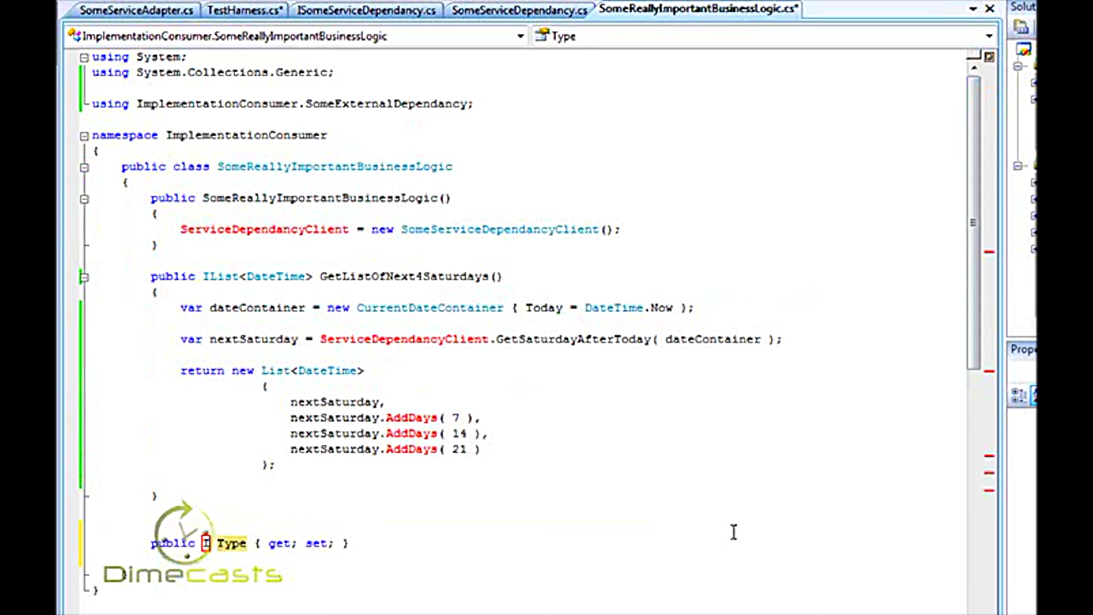
pyautogui.write('ISomeServiceAdapter')
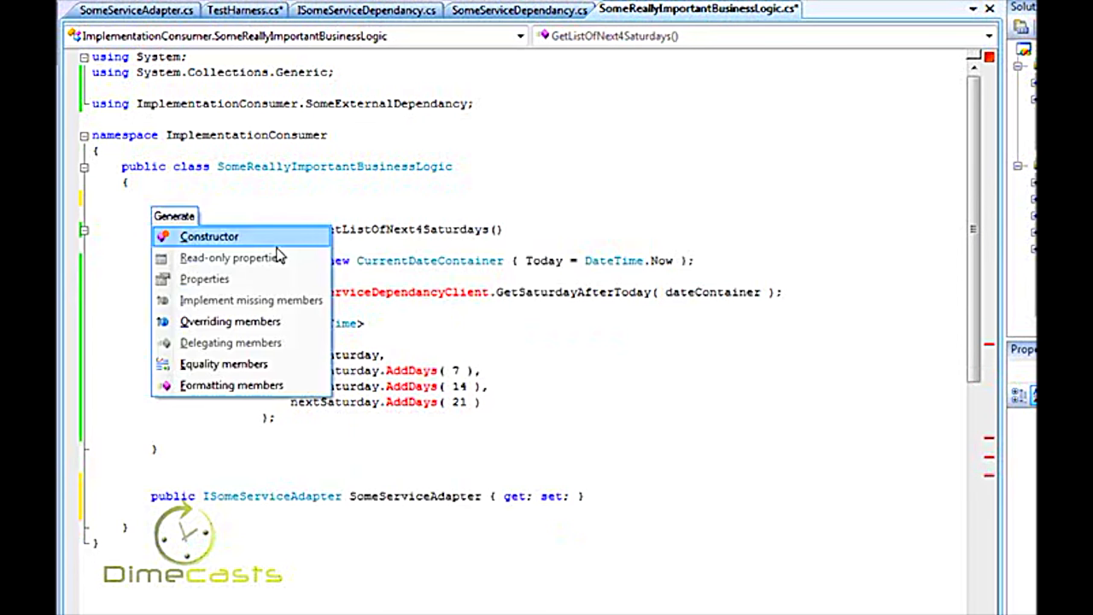
pyautogui.click(209, 235)
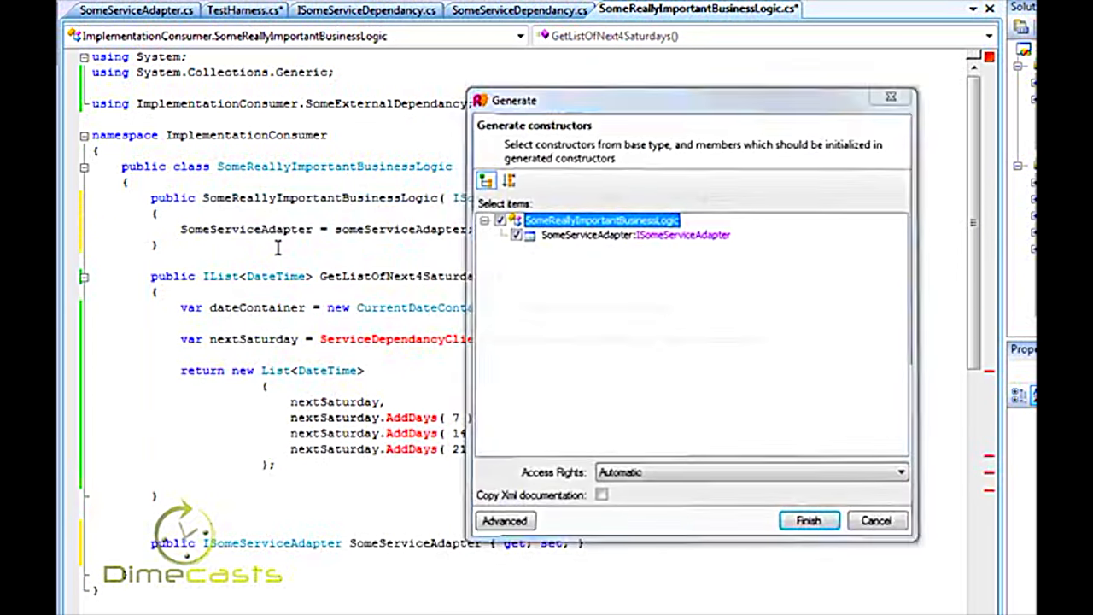
pyautogui.click(806, 519)
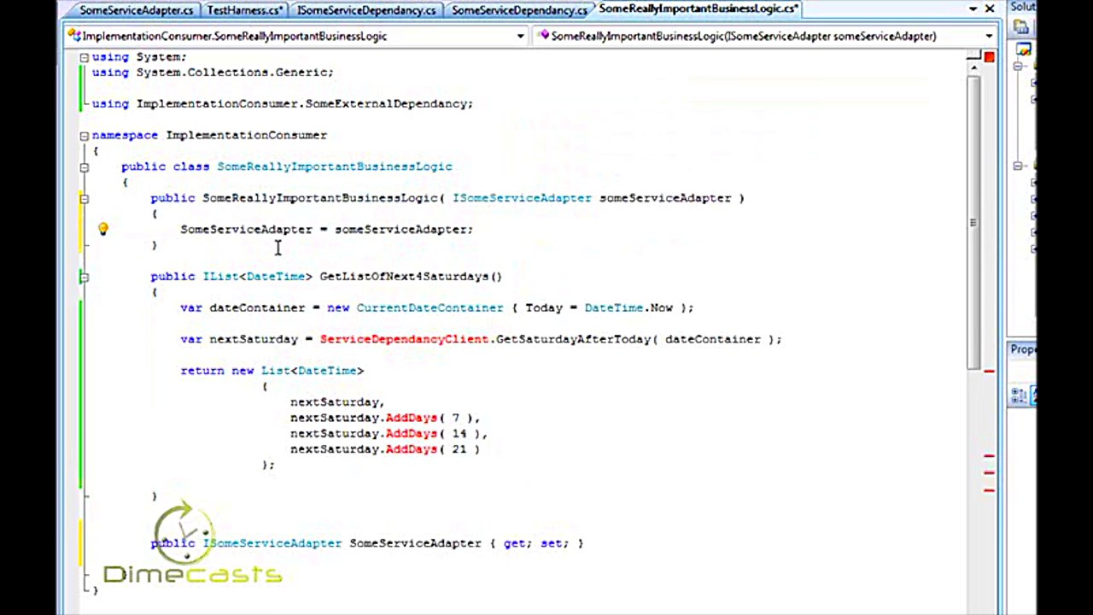
# Replace the client call with SomeServiceAdapter.GetSaturdayAfterToday() and remove the dateContainer argument.
pyautogui.doubleClick(415, 543)
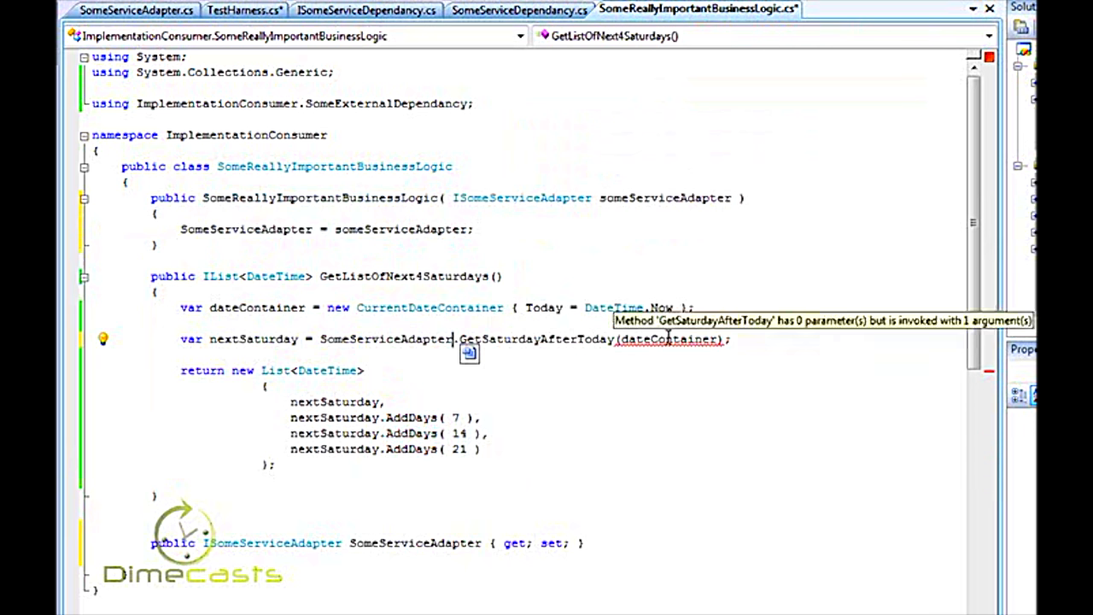
pyautogui.doubleClick(670, 338)
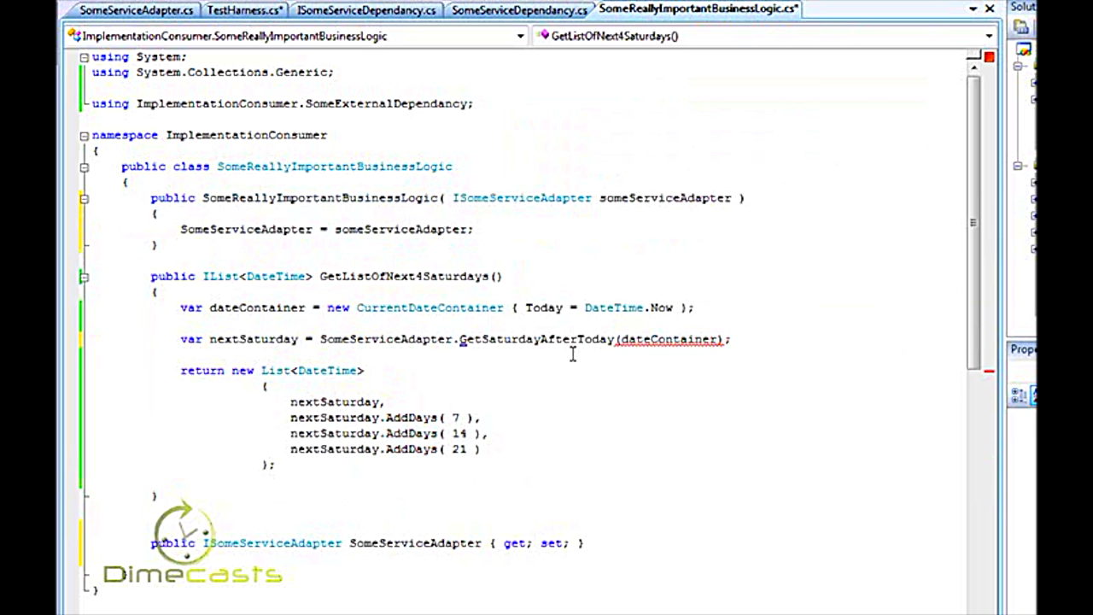
pyautogui.doubleClick(669, 338)
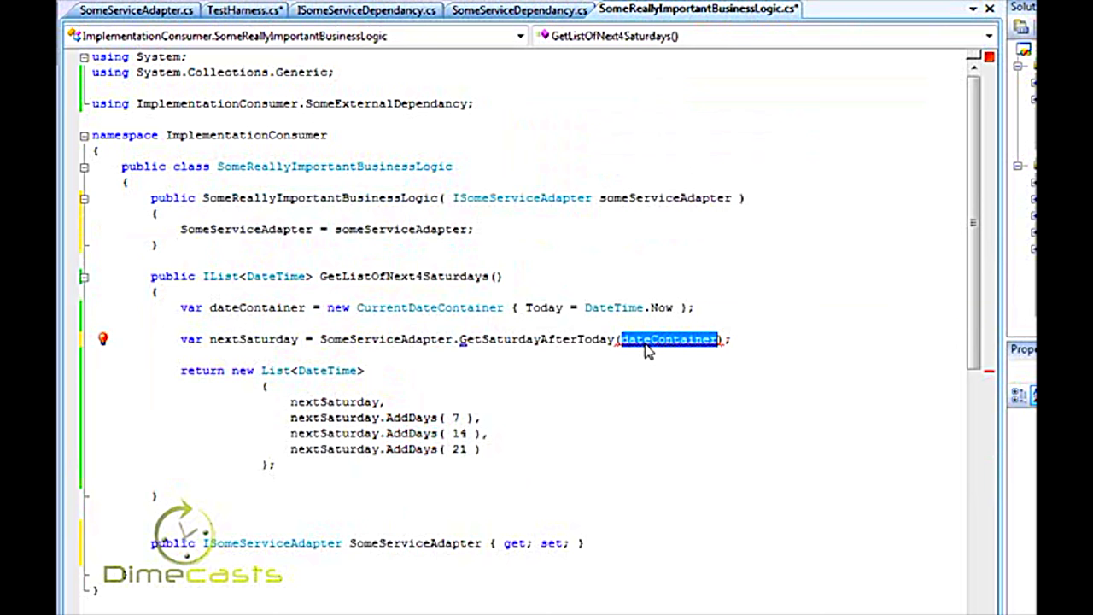
pyautogui.press('Delete')
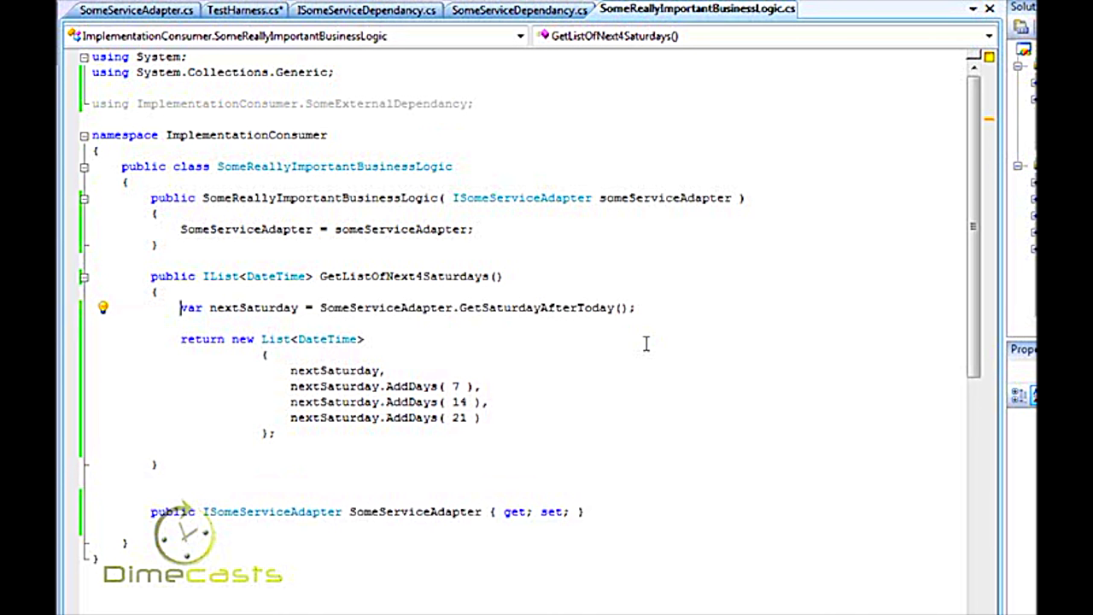
# Start a TestWhenHittingTheAdapter test and pass null to the first test's business logic constructor.
pyautogui.click(245, 11)
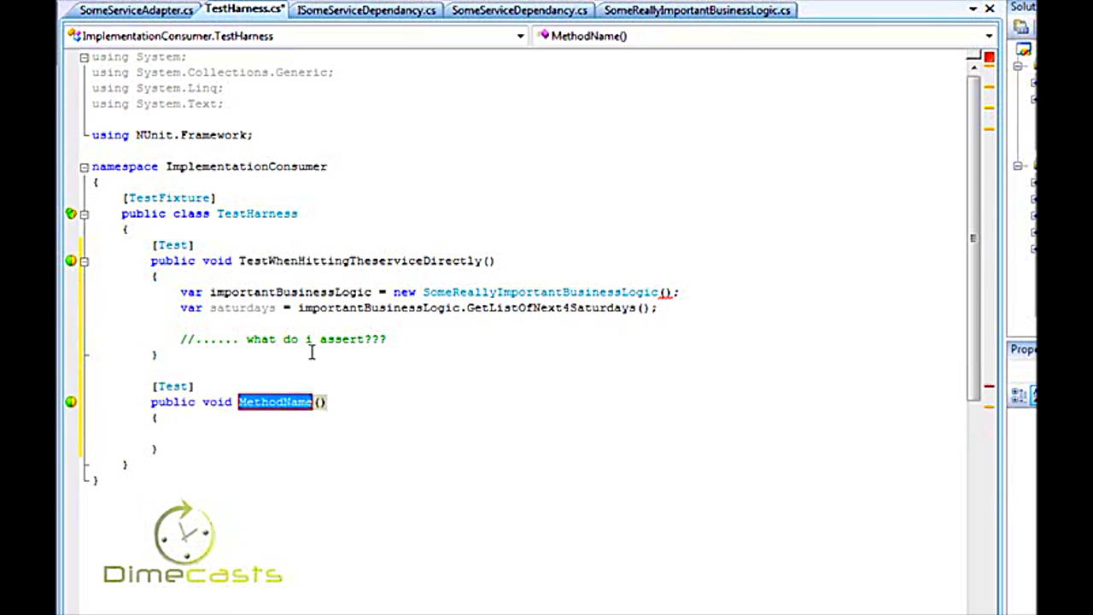
pyautogui.write('TestWhenHitting')
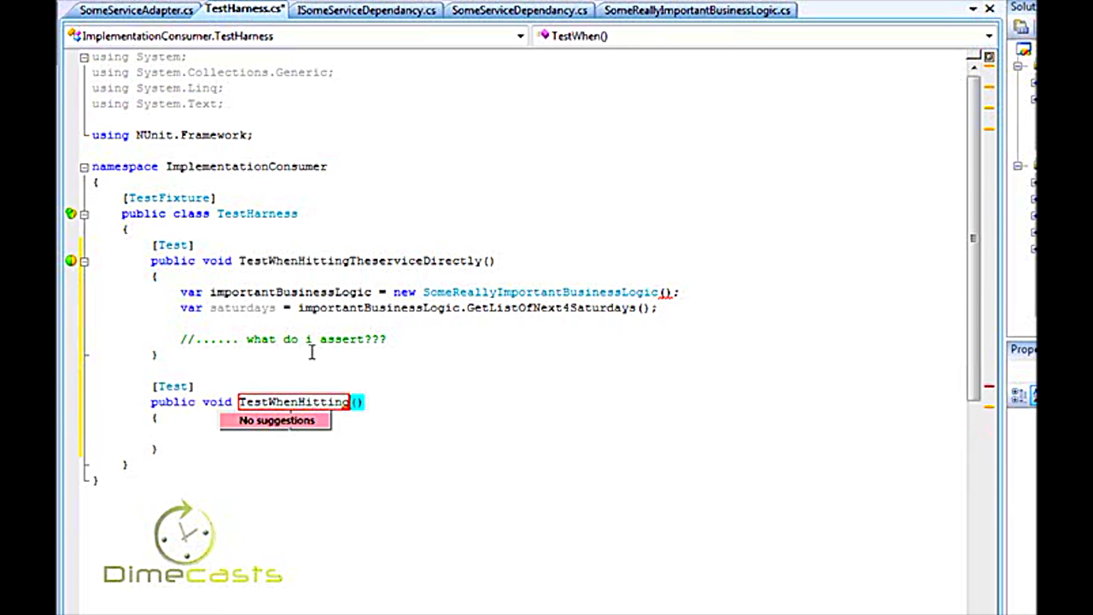
pyautogui.write('TheAdapter')
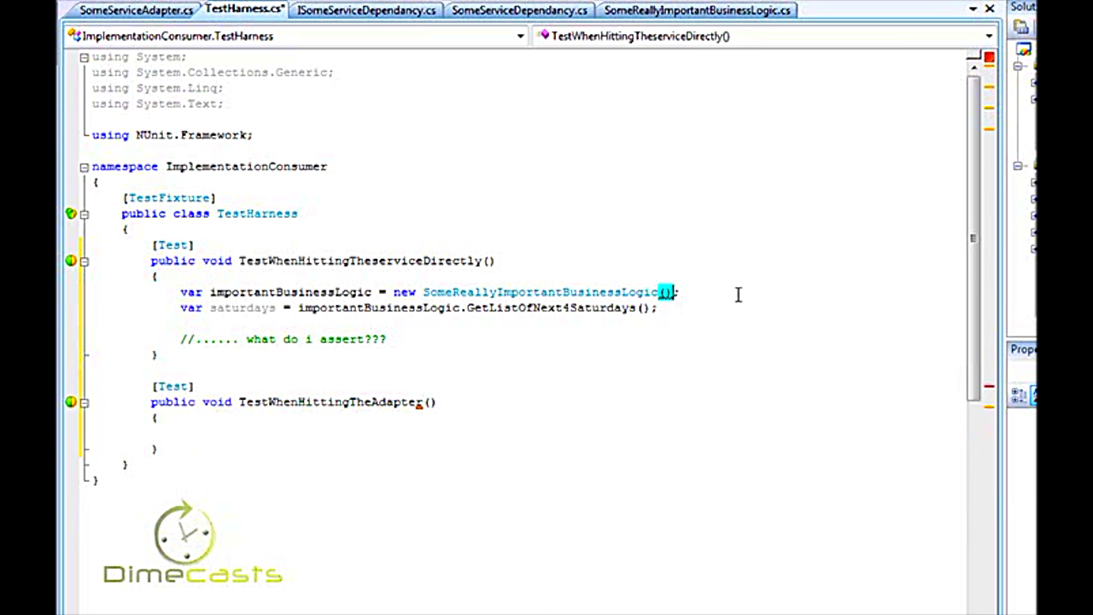
pyautogui.write('null')
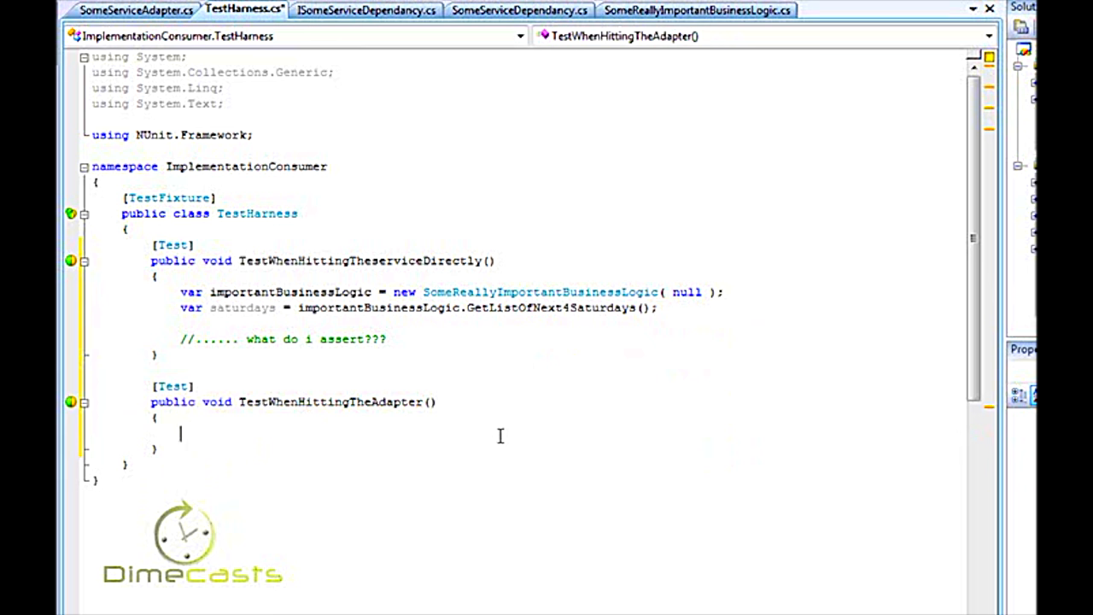
# Build the logic on new SomeServiceAdapter(), call GetListOfNext4Saturdays, and begin a private class.
pyautogui.write('new someReallyImportantBusinessLogic(')
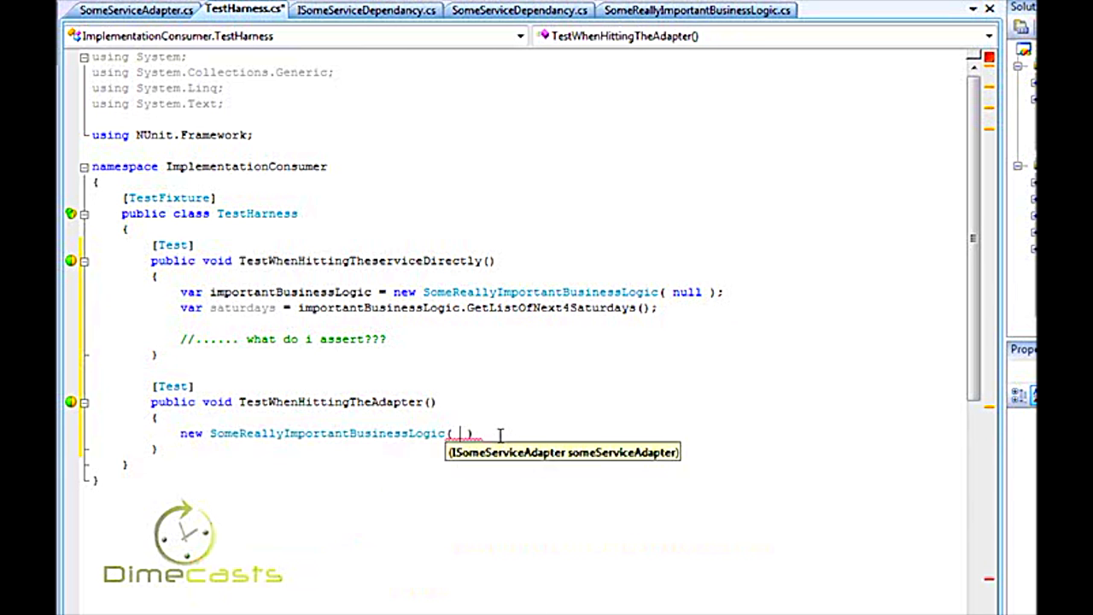
pyautogui.write('service')
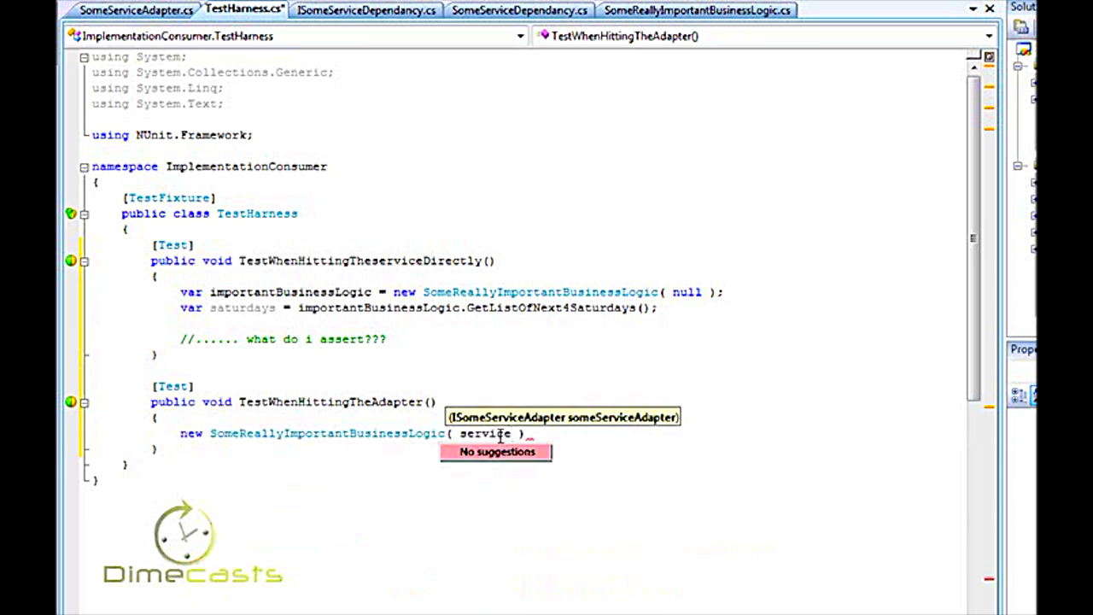
pyautogui.write('new Se')
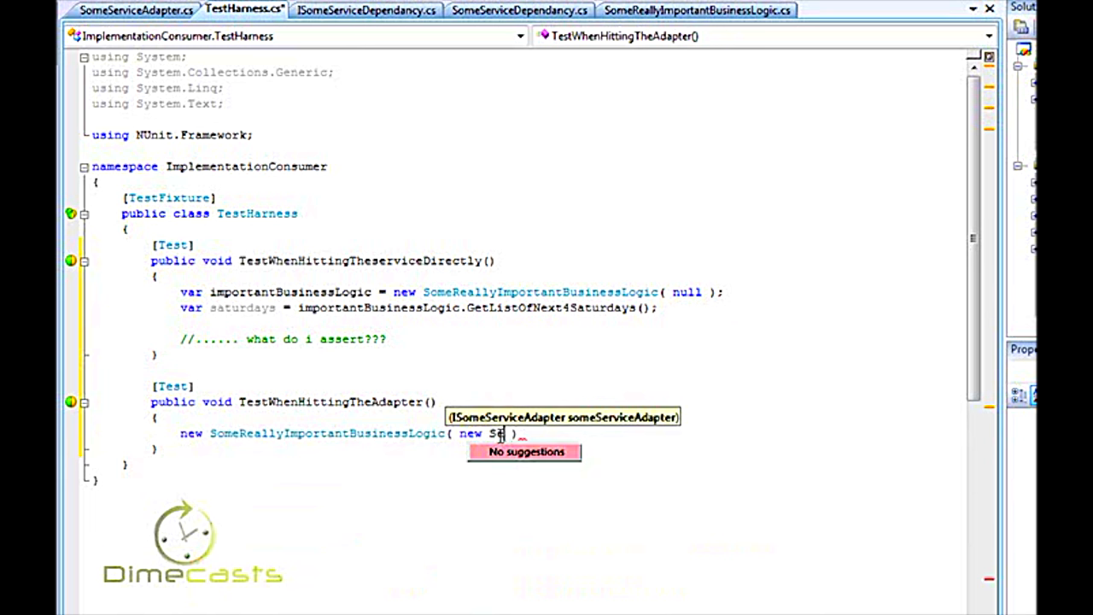
pyautogui.write('omeServiceAdapter()')
pyautogui.write('l')
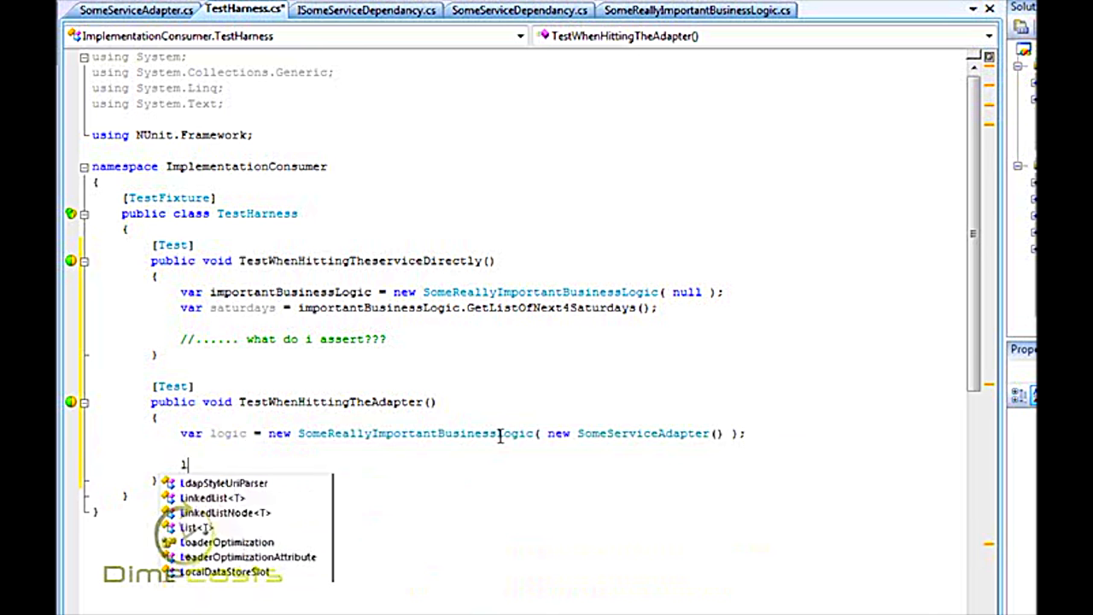
pyautogui.write('ogic.GetListOfNext4Saturdays();')
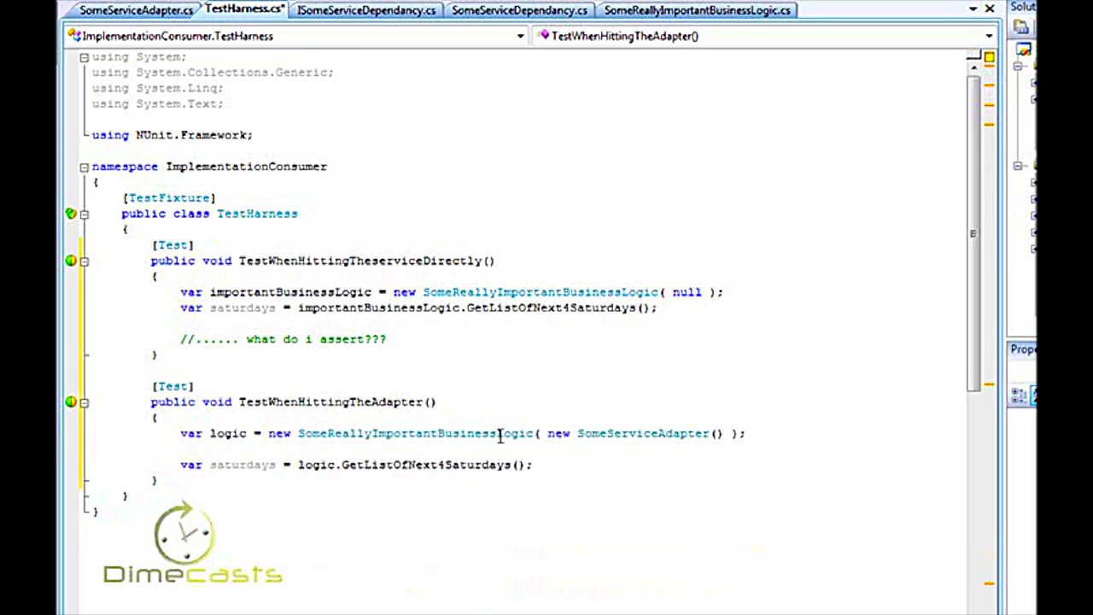
pyautogui.moveTo(546, 434); pyautogui.dragTo(751, 434)
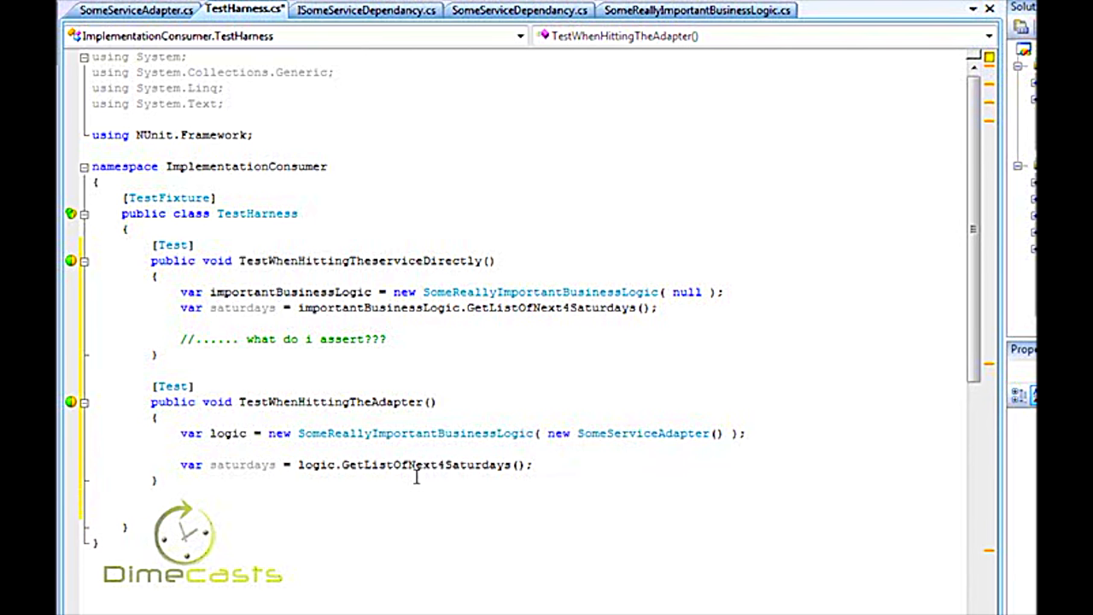
pyautogui.write('ca')
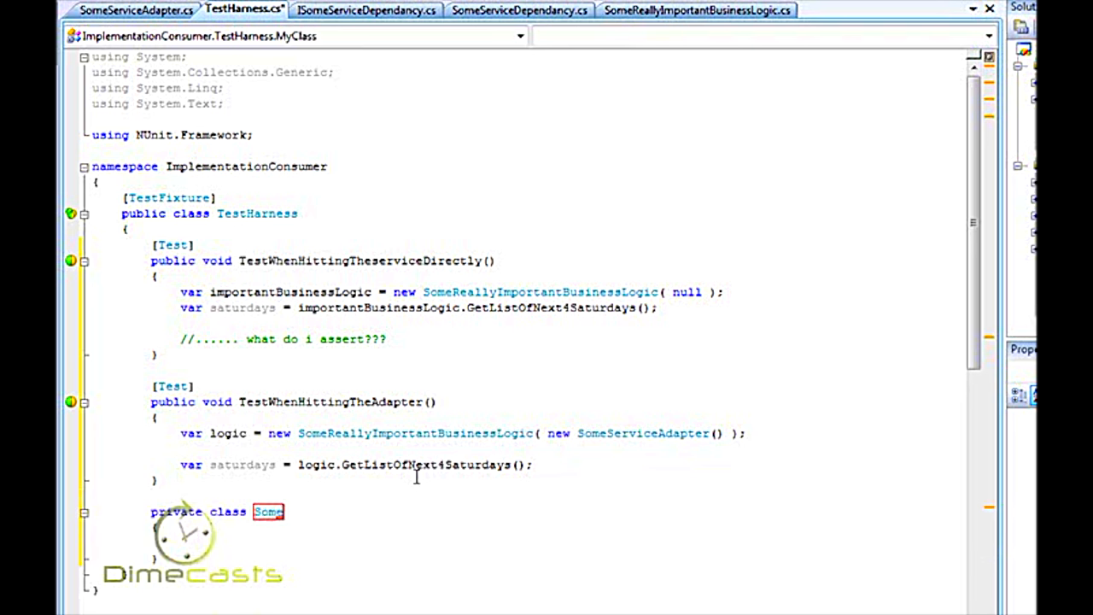
# Declare SomeServiceAdapter_Fake : ISomeServiceAdapter returning new DateTime(2009, 10, 10) from GetSaturdayAfterToday.
pyautogui.write('ServiceAdapter_Fake')
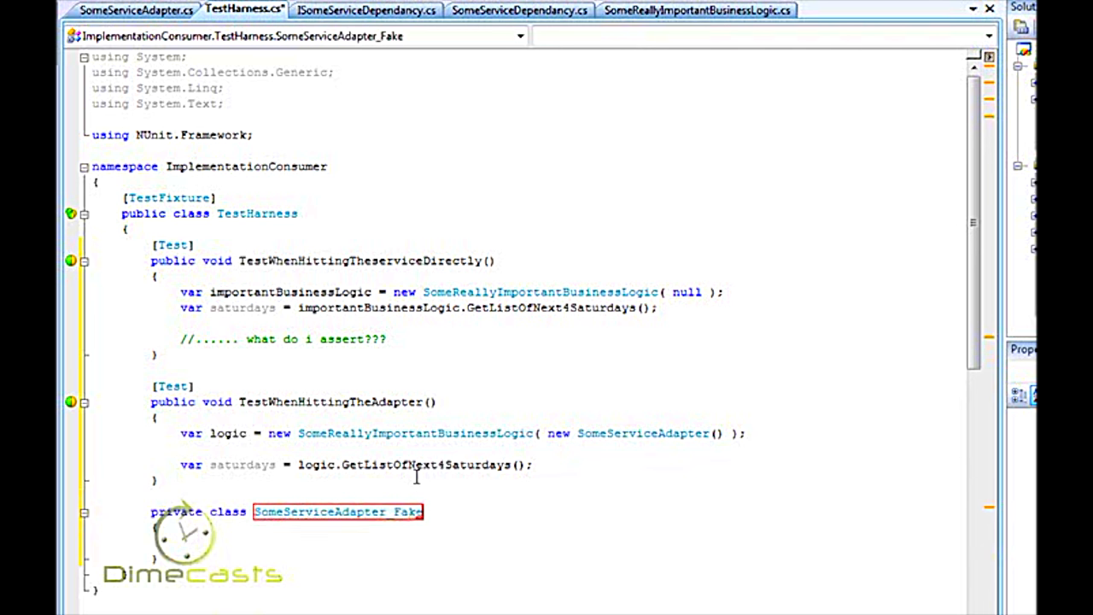
pyautogui.write(': SomeServiceAdapte')
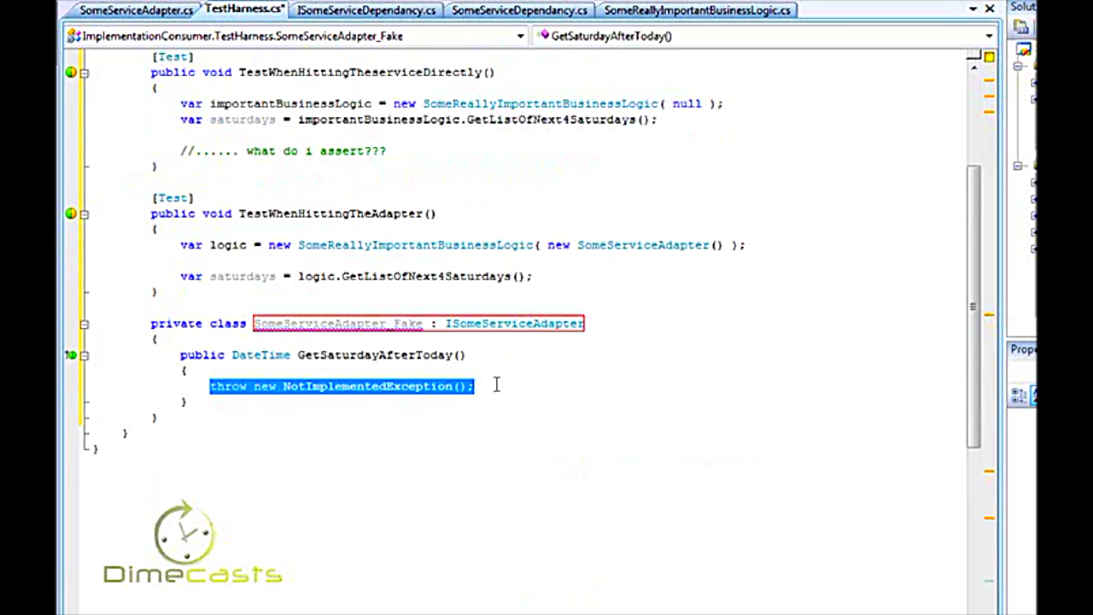
pyautogui.write('return D')
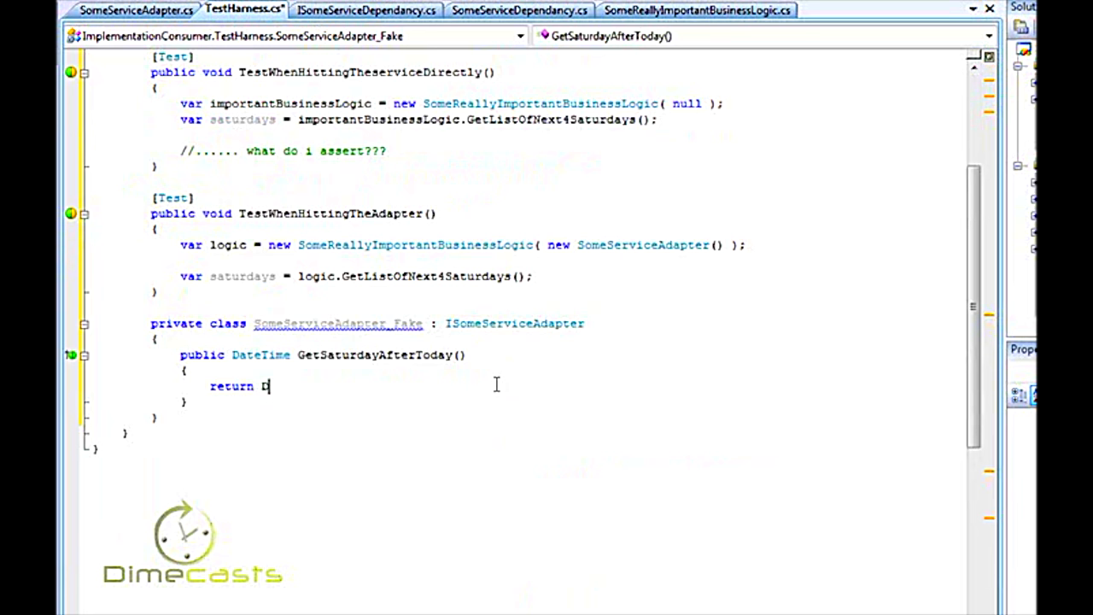
pyautogui.write('ew DateTime();')
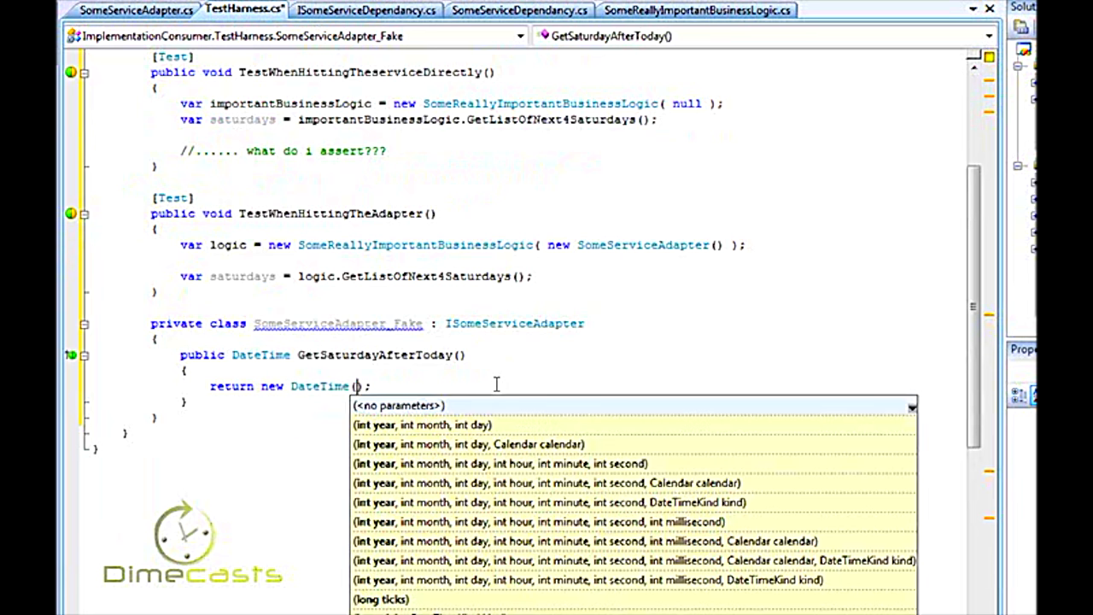
pyautogui.write('200')
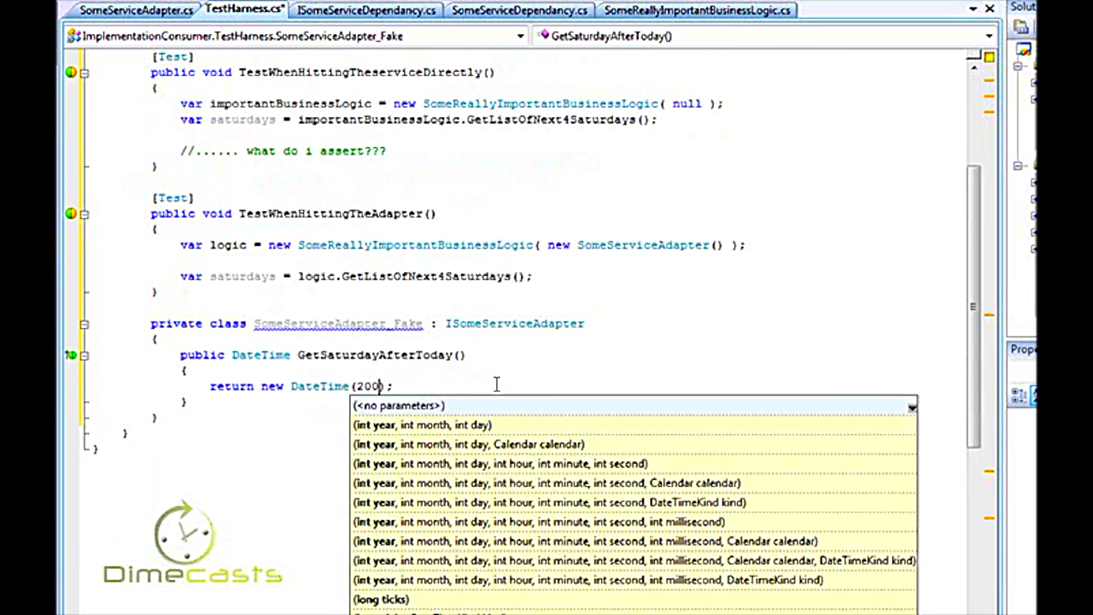
pyautogui.write('9, 10')
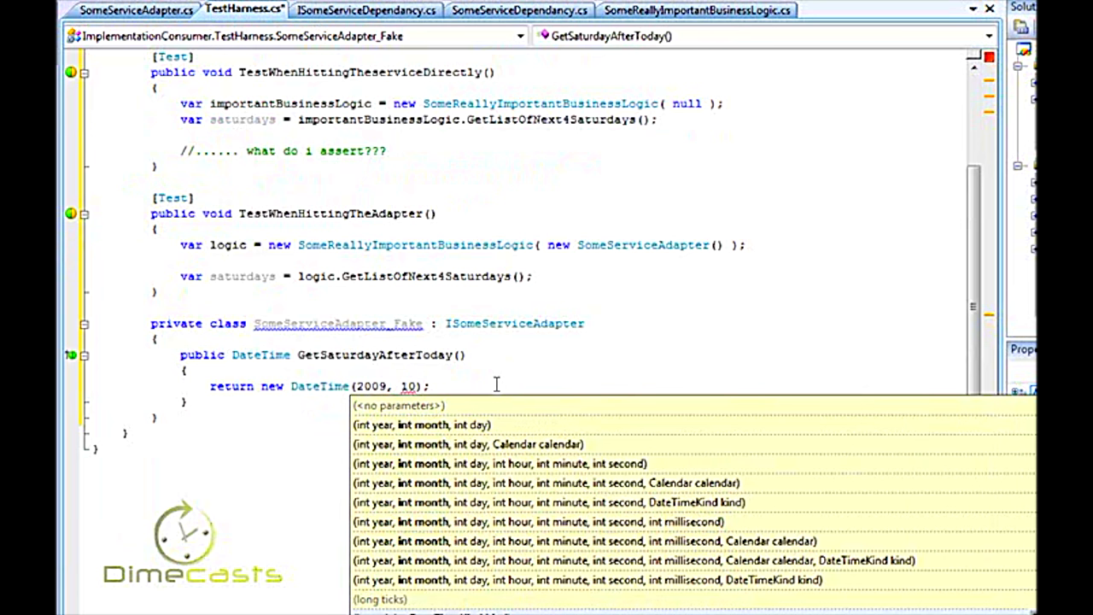
pyautogui.write(', 10')
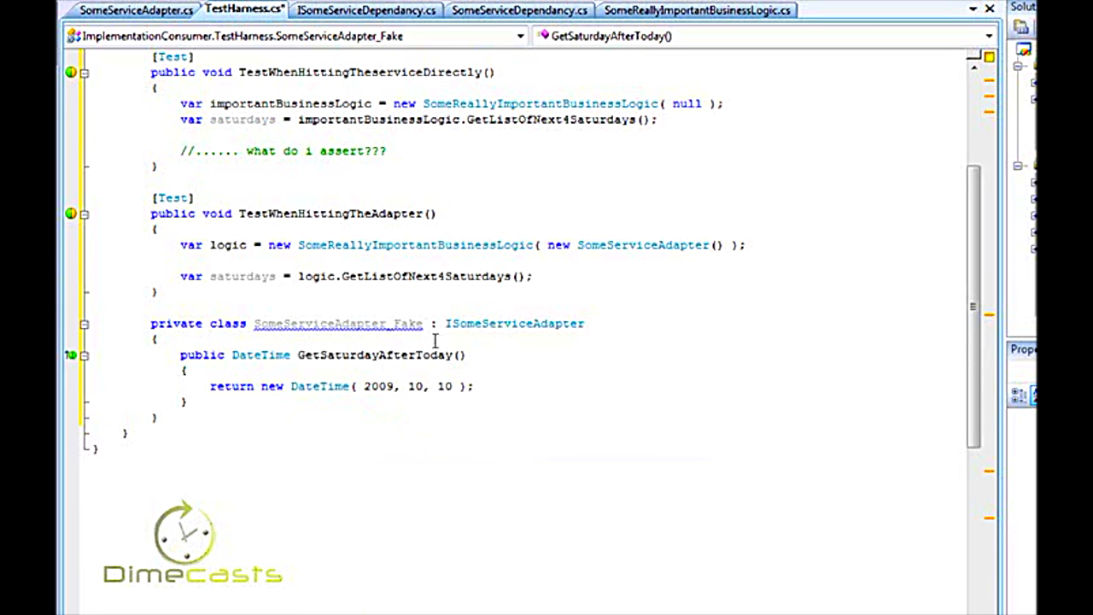
pyautogui.doubleClick(642, 246)
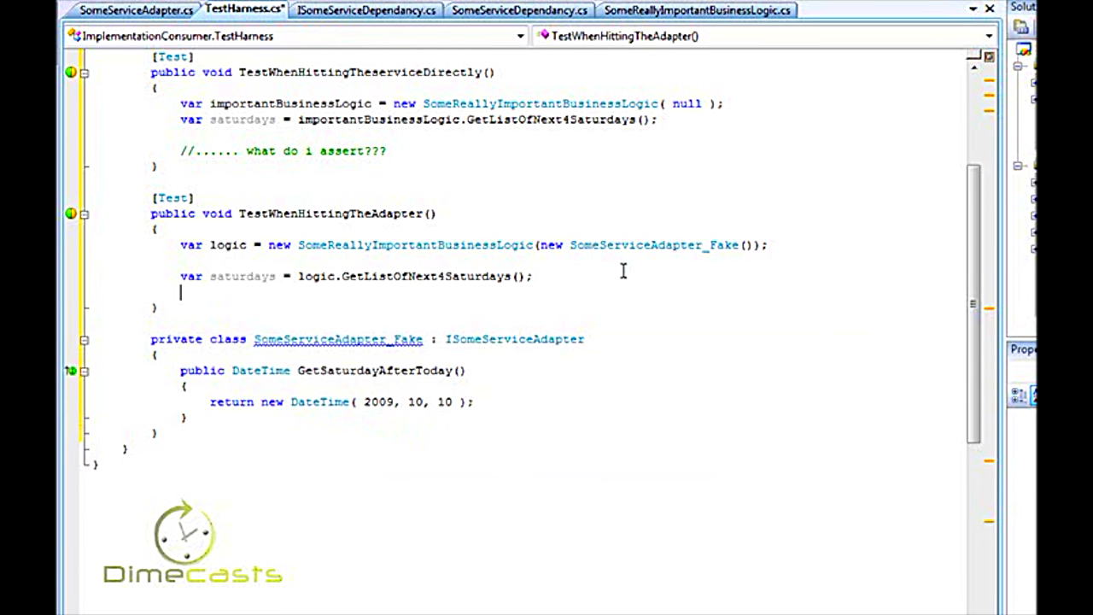
# Use new SomeServiceAdapter_Fake() in the adapter test and comment '// i now know what i can assert for...'.
pyautogui.write('//')
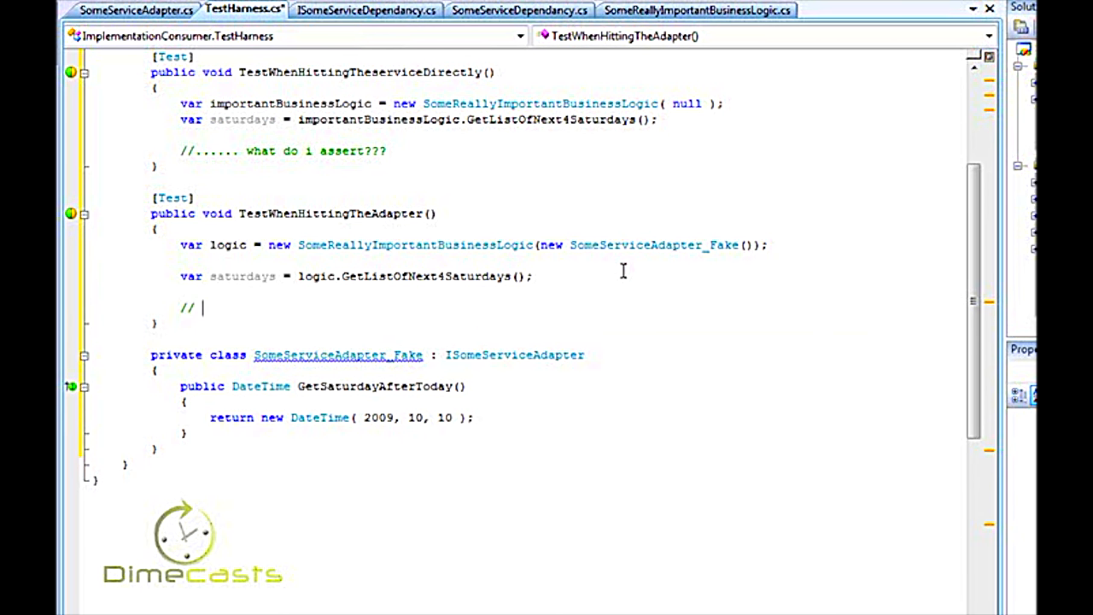
pyautogui.write('i now k')
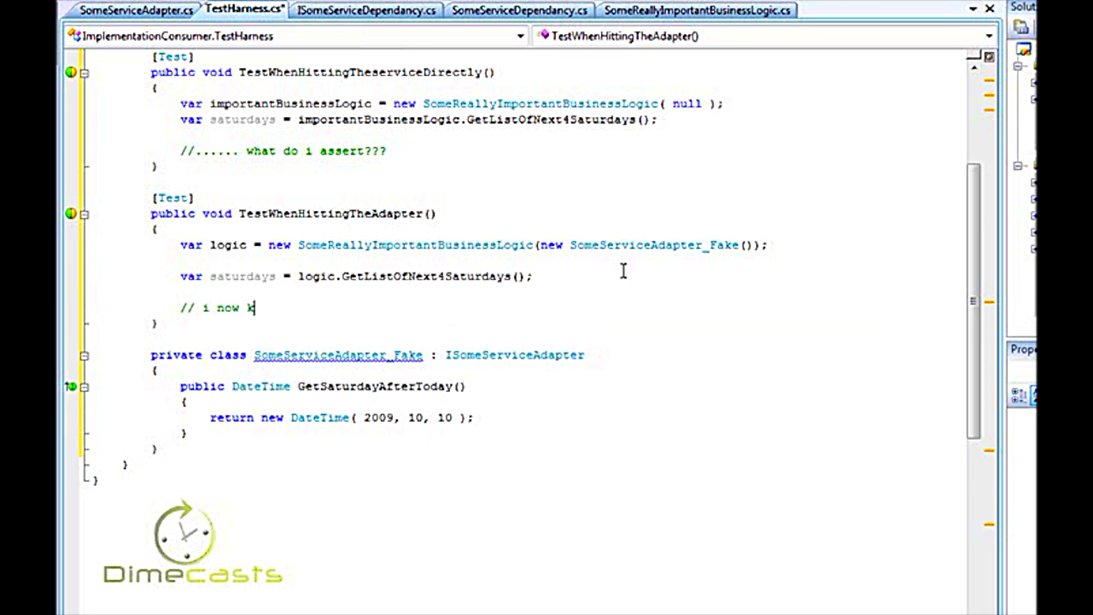
pyautogui.write('now what i can s')
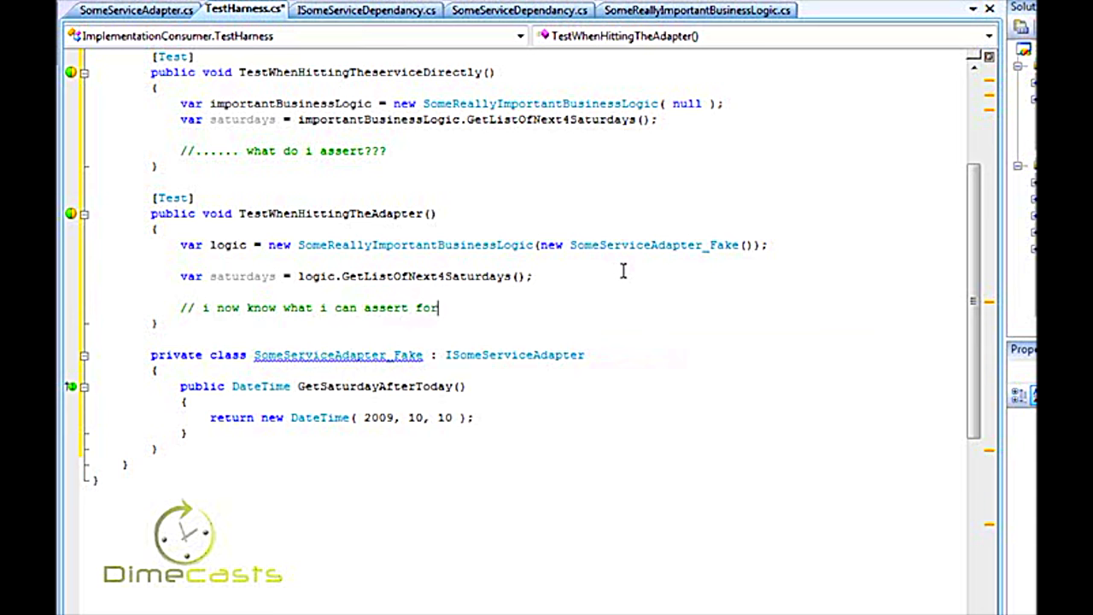
pyautogui.write('...')
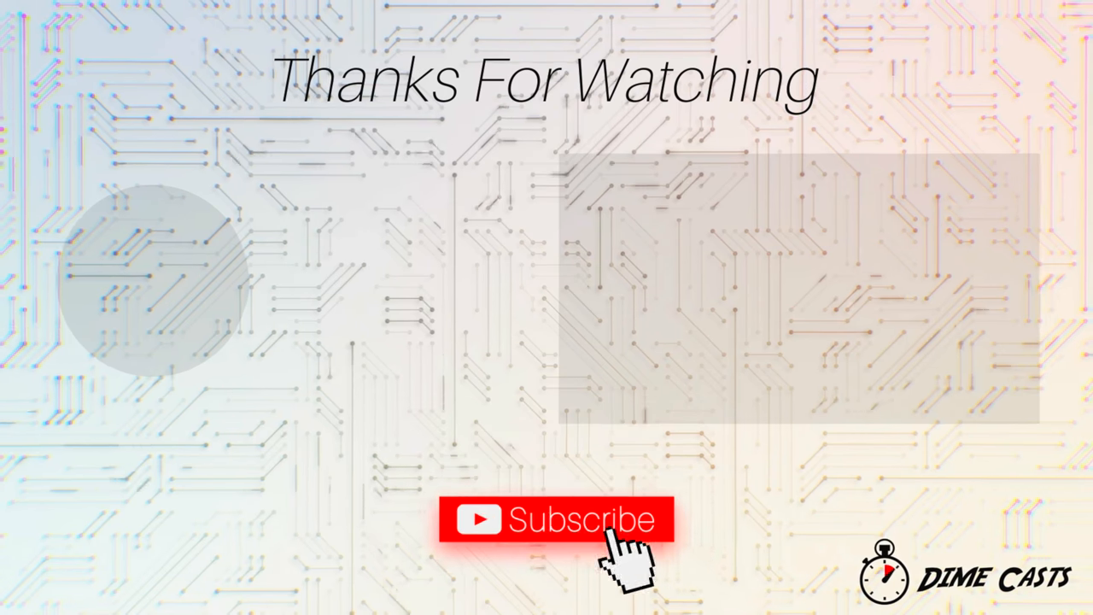
pyautogui.click(555, 519)
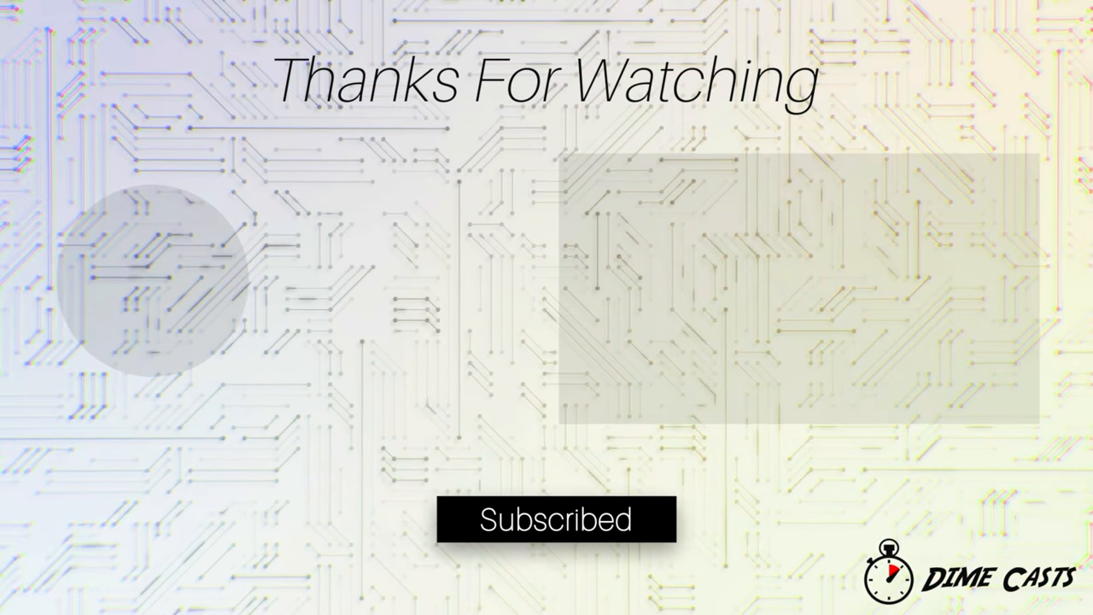